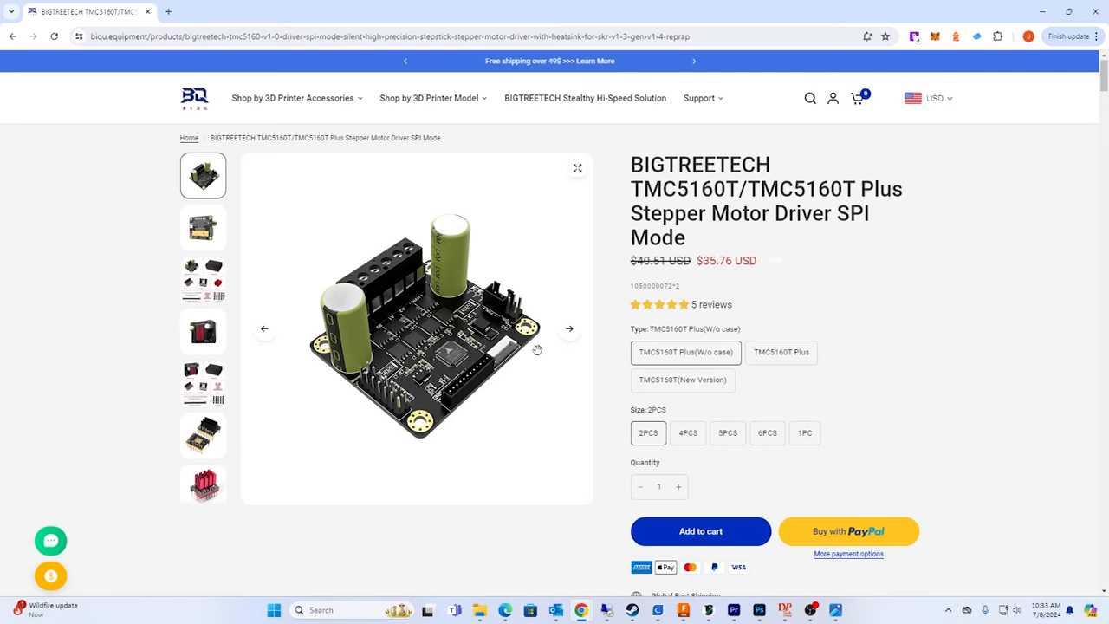
{"action": "mouse_move", "coordinate": [610, 264]}
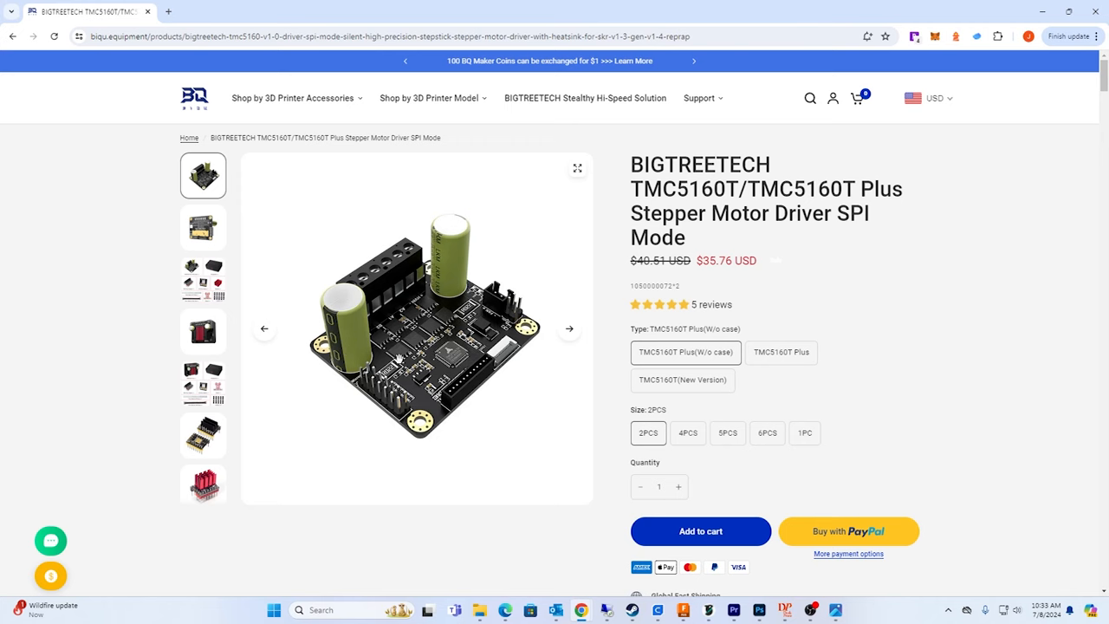
{"action": "mouse_move", "coordinate": [451, 312]}
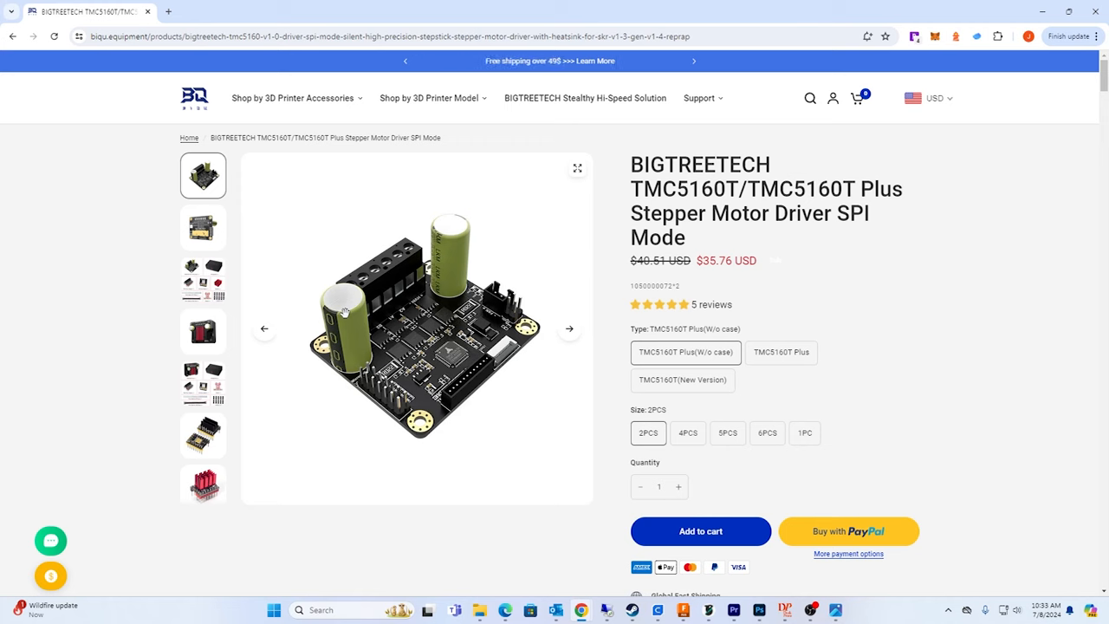
{"action": "mouse_move", "coordinate": [451, 374]}
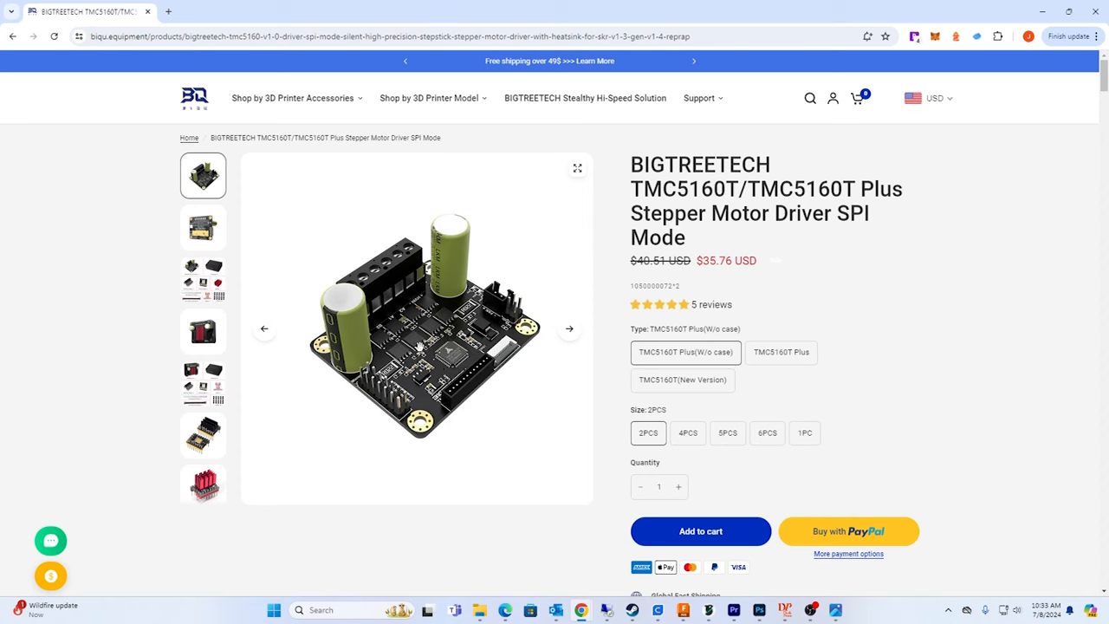
{"action": "mouse_move", "coordinate": [414, 345]}
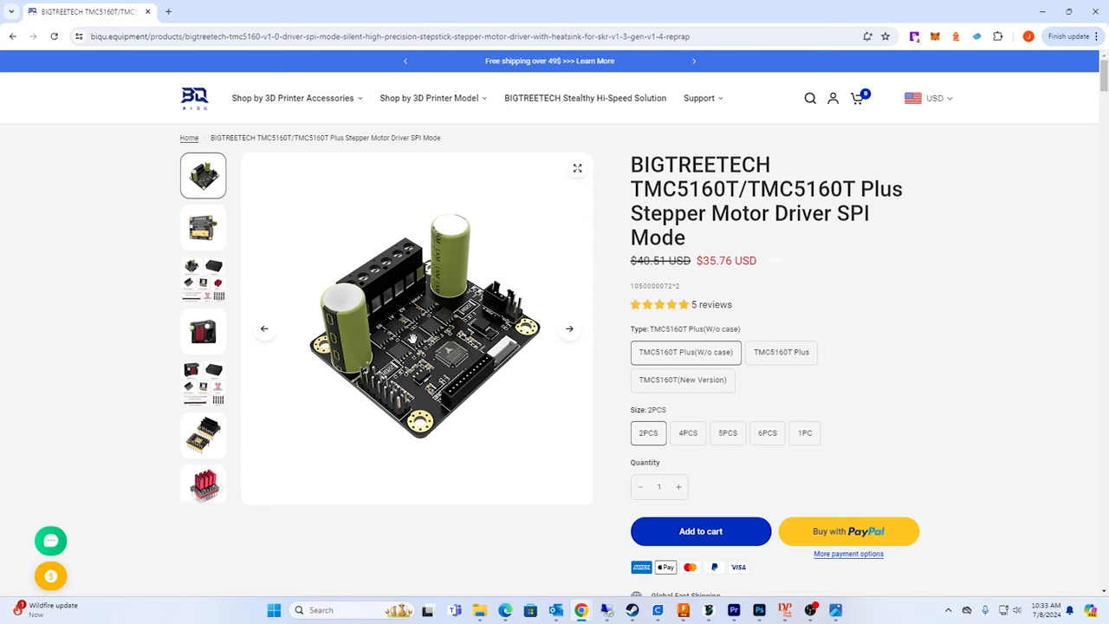
Step: Show the gallery photo of the driver board's underside with its printed pin labels
{"action": "left_click", "coordinate": [202, 229]}
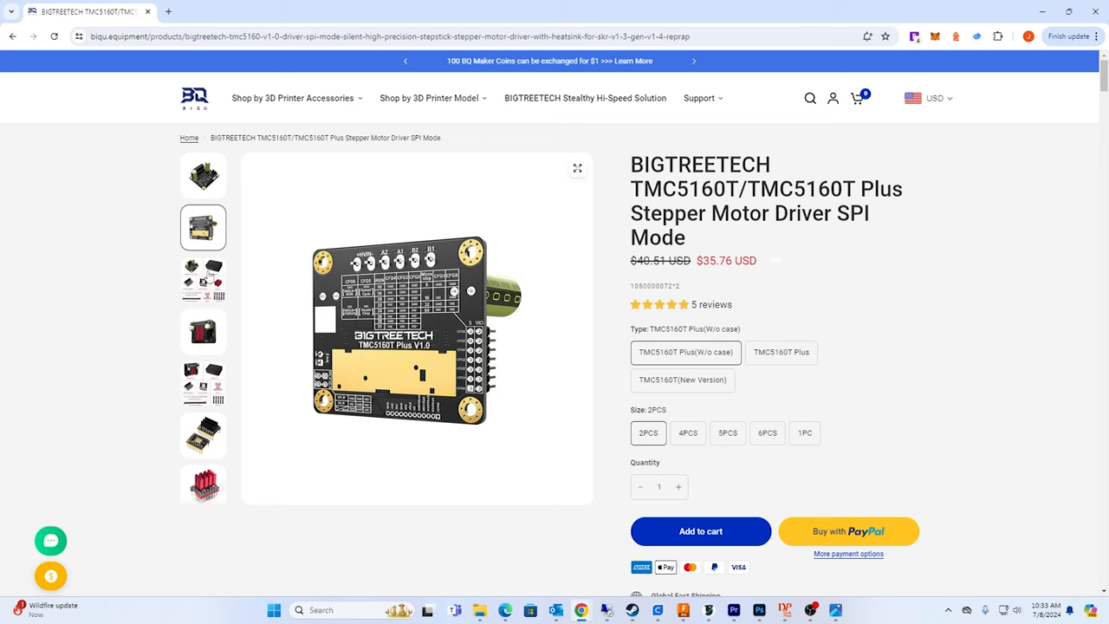
{"action": "mouse_move", "coordinate": [383, 308]}
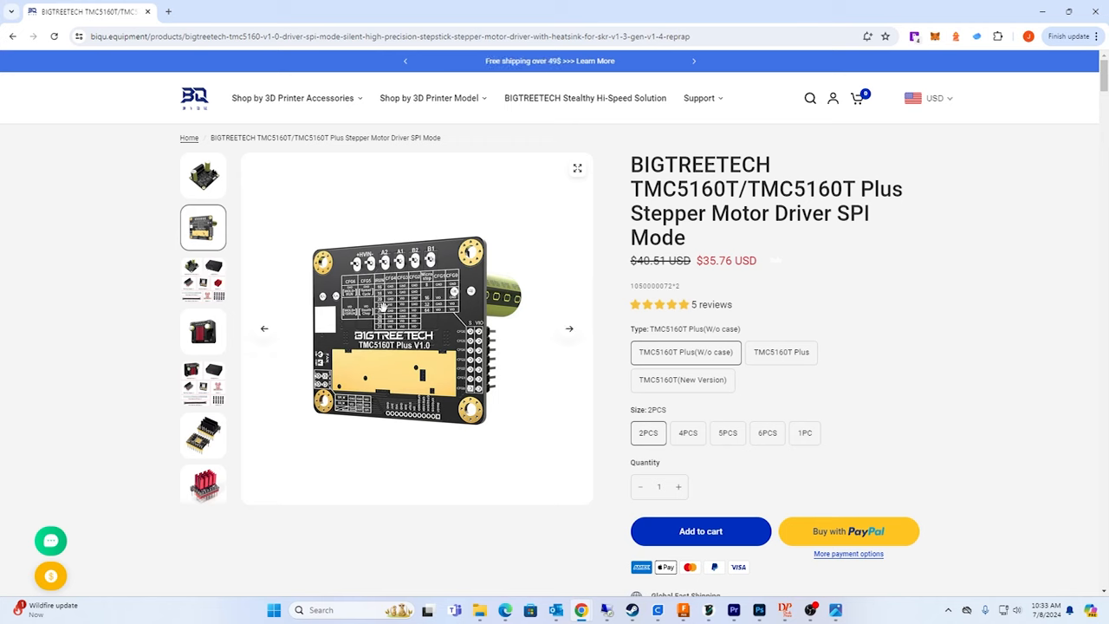
{"action": "left_click", "coordinate": [202, 175]}
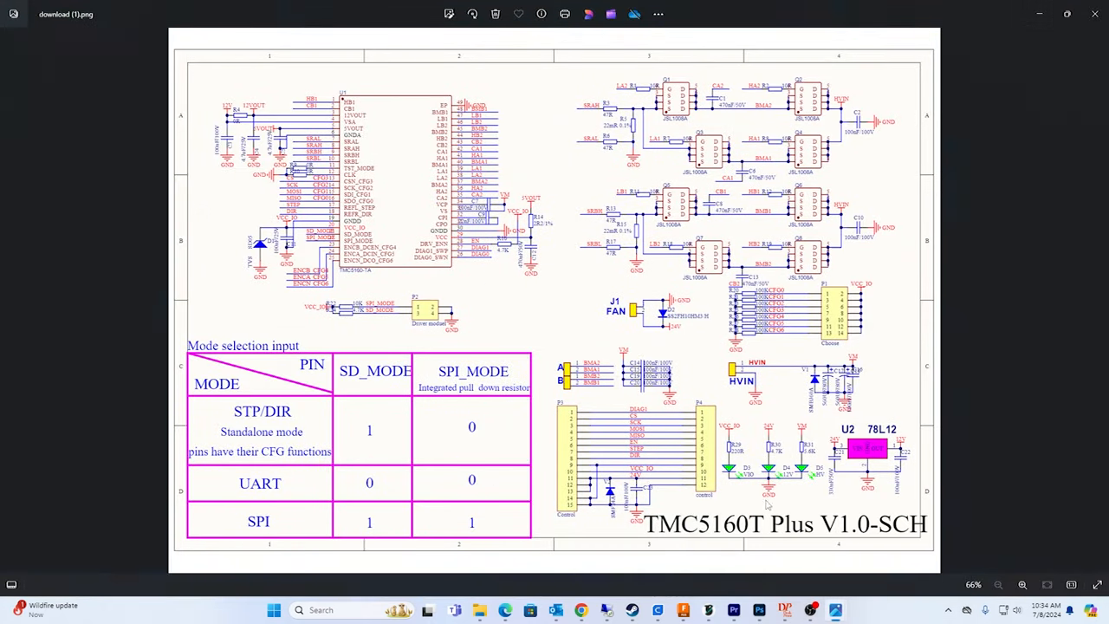
{"action": "mouse_move", "coordinate": [942, 384]}
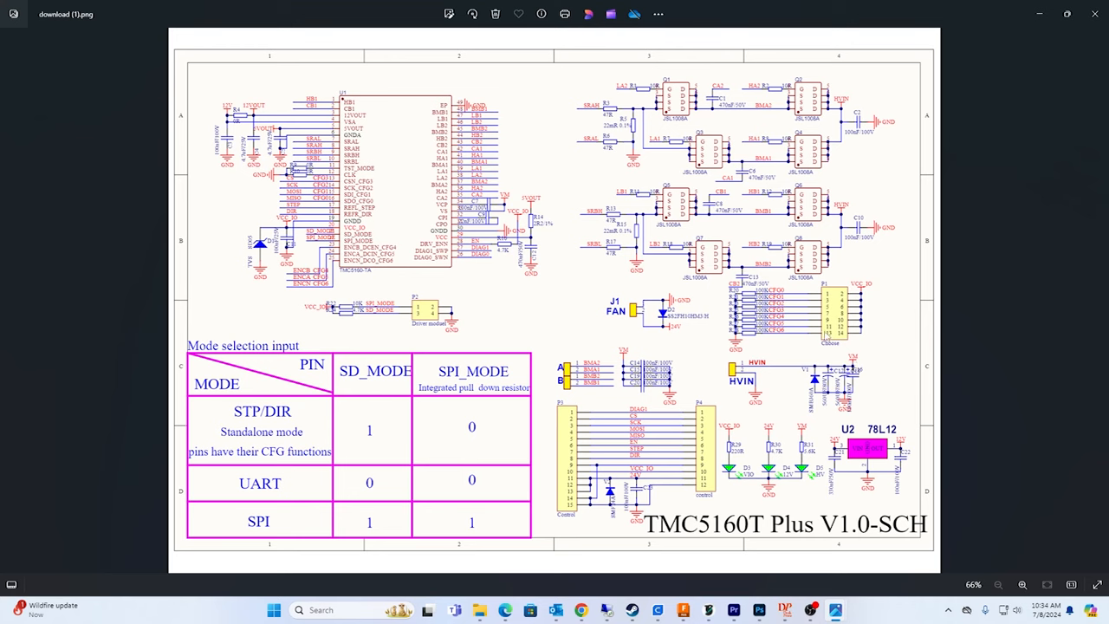
{"action": "mouse_move", "coordinate": [805, 332]}
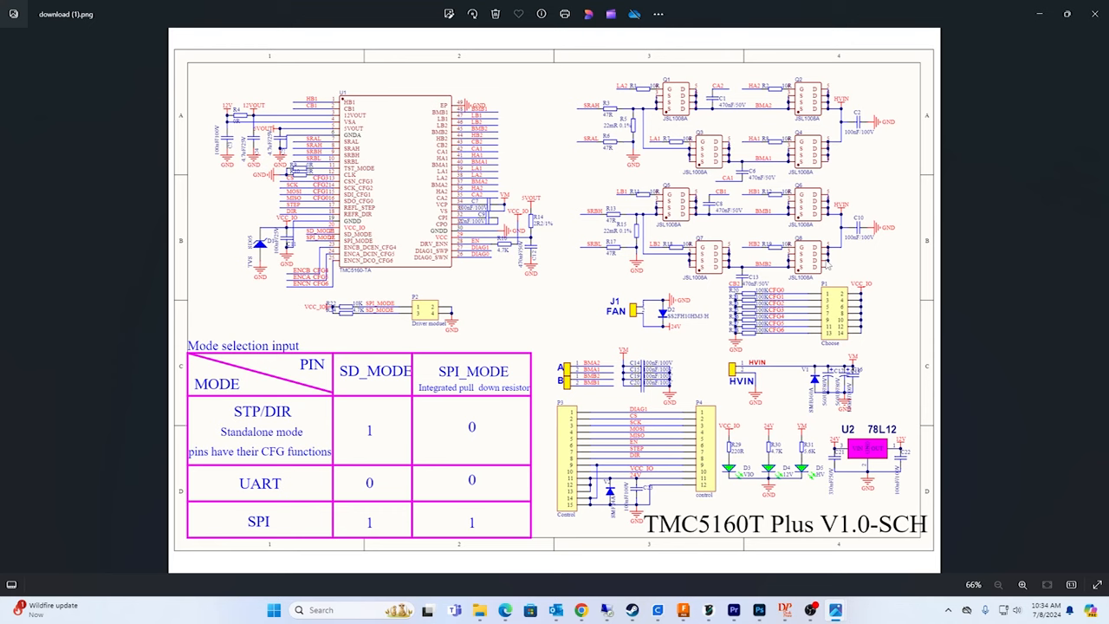
{"action": "mouse_move", "coordinate": [841, 256]}
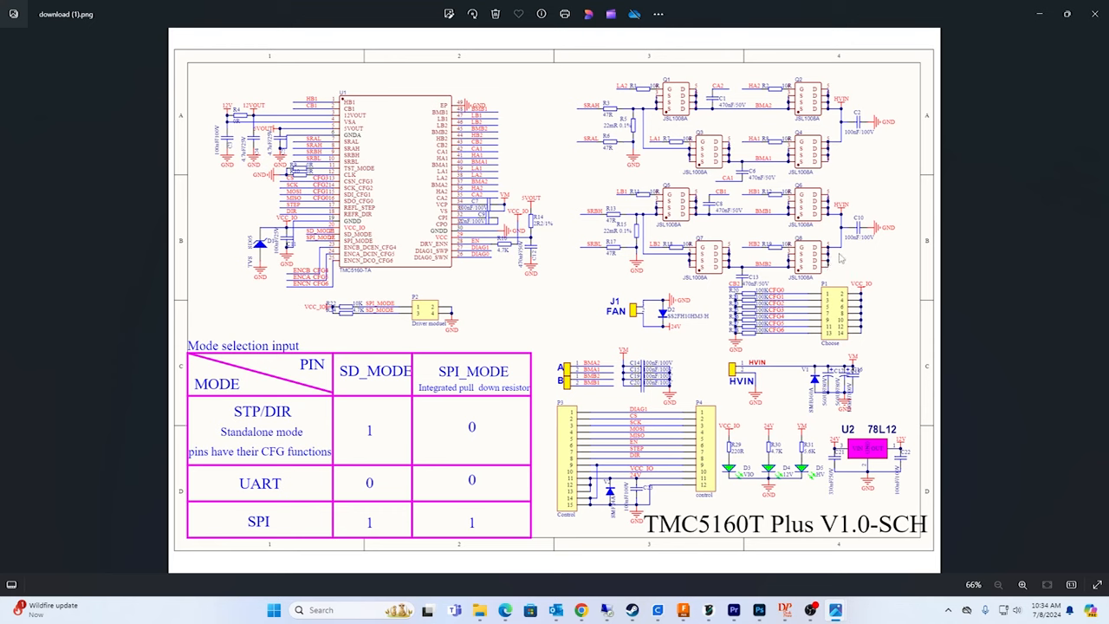
{"action": "mouse_move", "coordinate": [410, 172]}
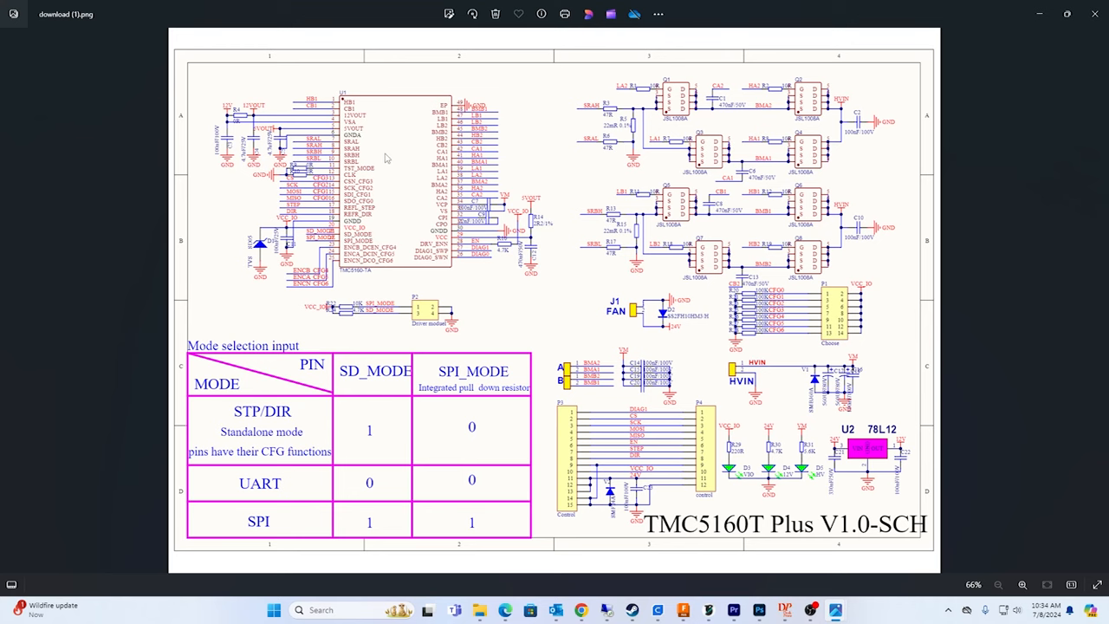
{"action": "mouse_move", "coordinate": [558, 200]}
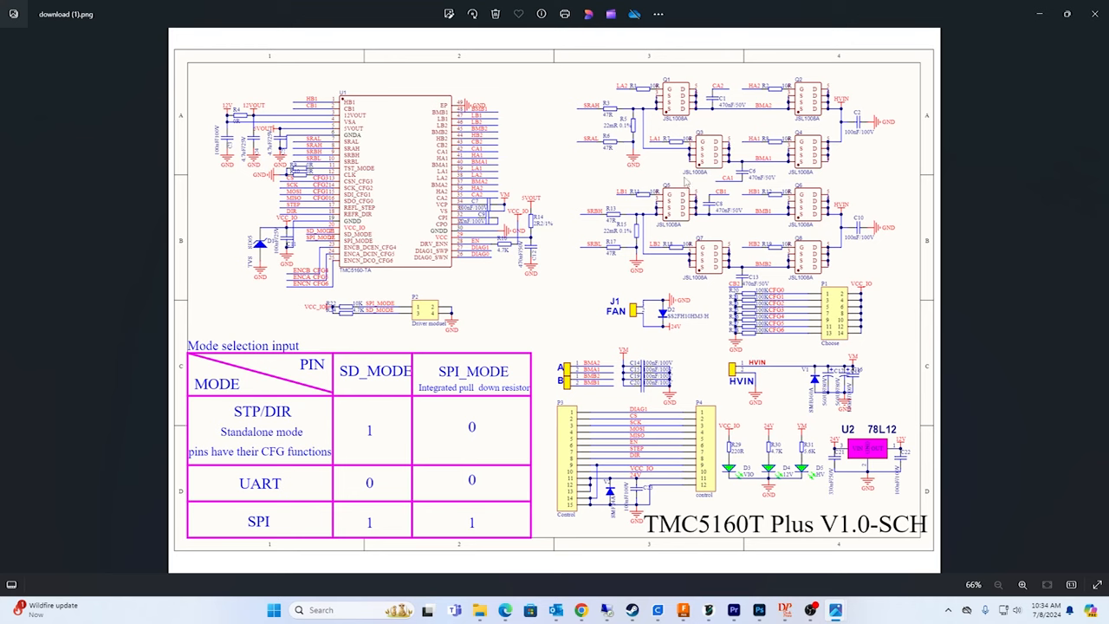
{"action": "mouse_move", "coordinate": [830, 226]}
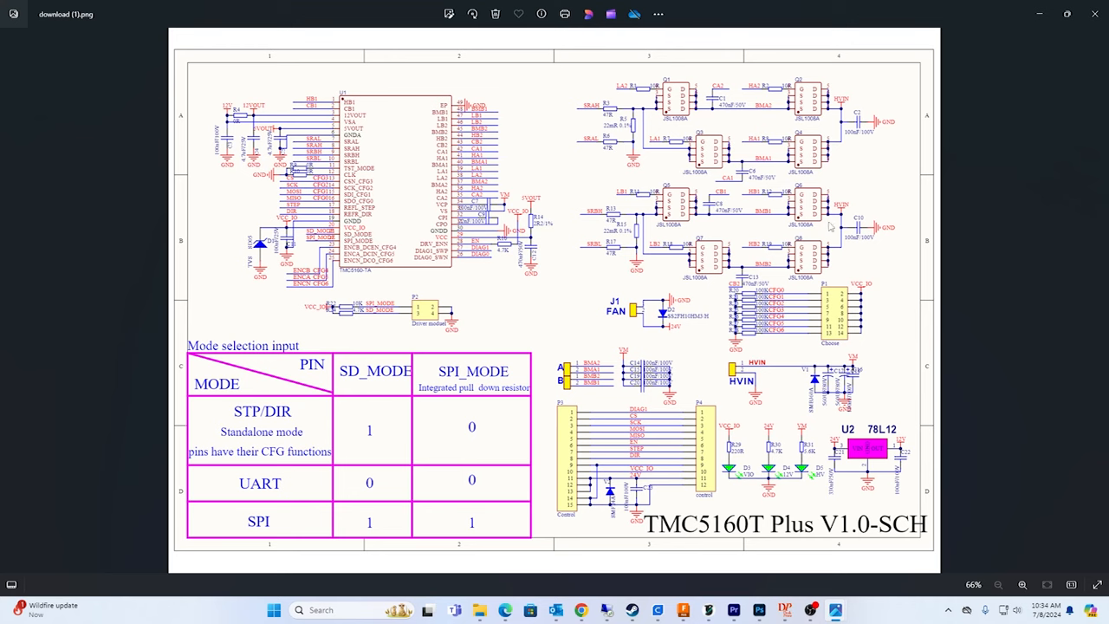
{"action": "mouse_move", "coordinate": [908, 184]}
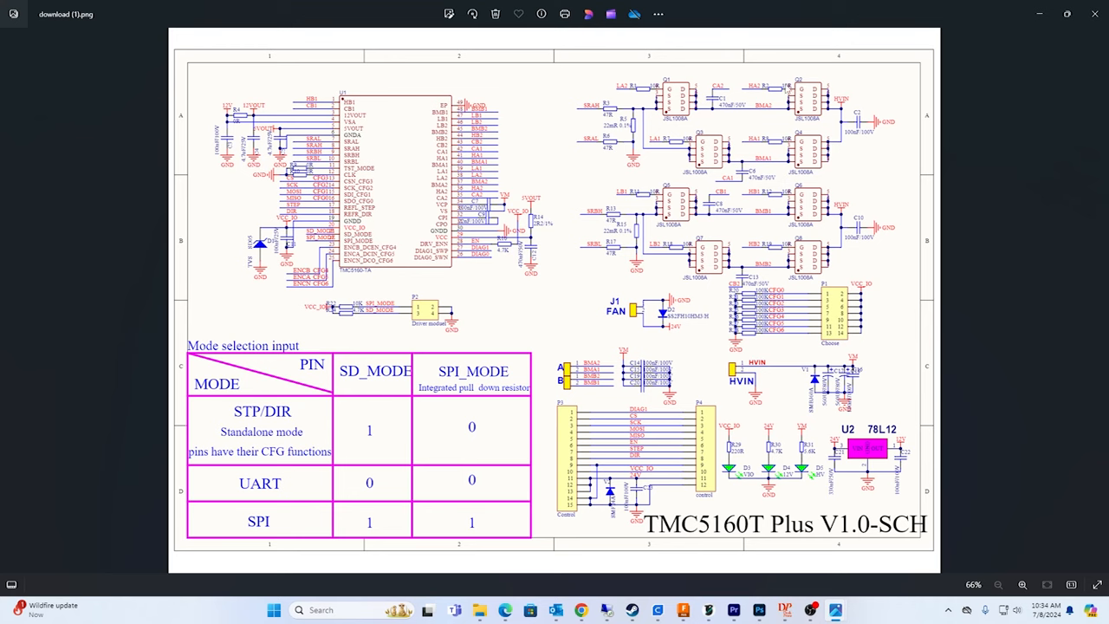
{"action": "mouse_move", "coordinate": [709, 139]}
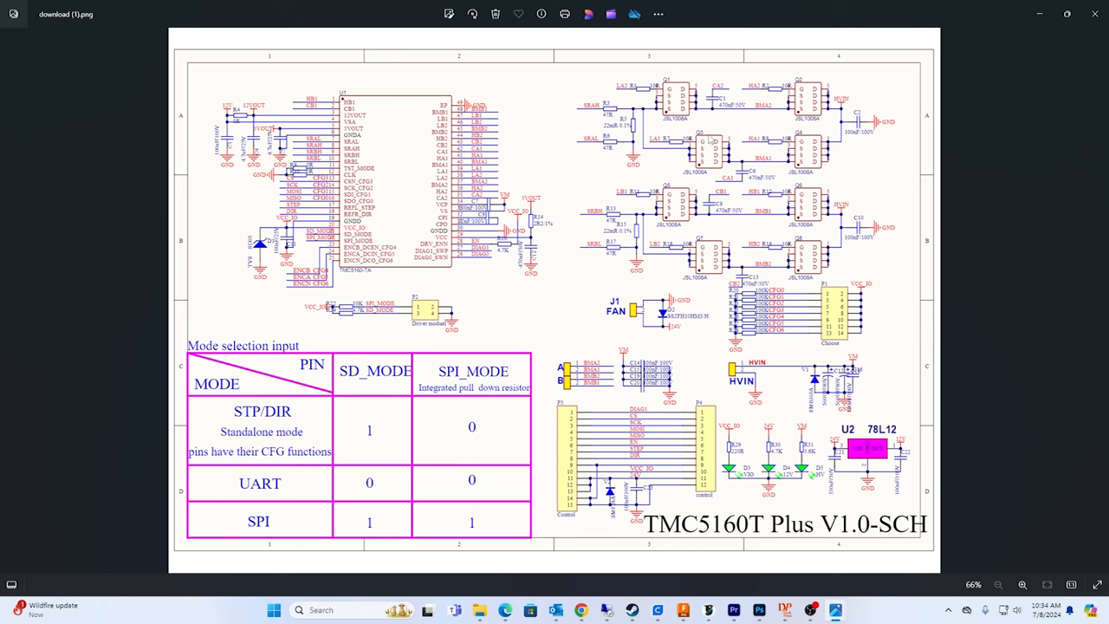
{"action": "mouse_move", "coordinate": [764, 300]}
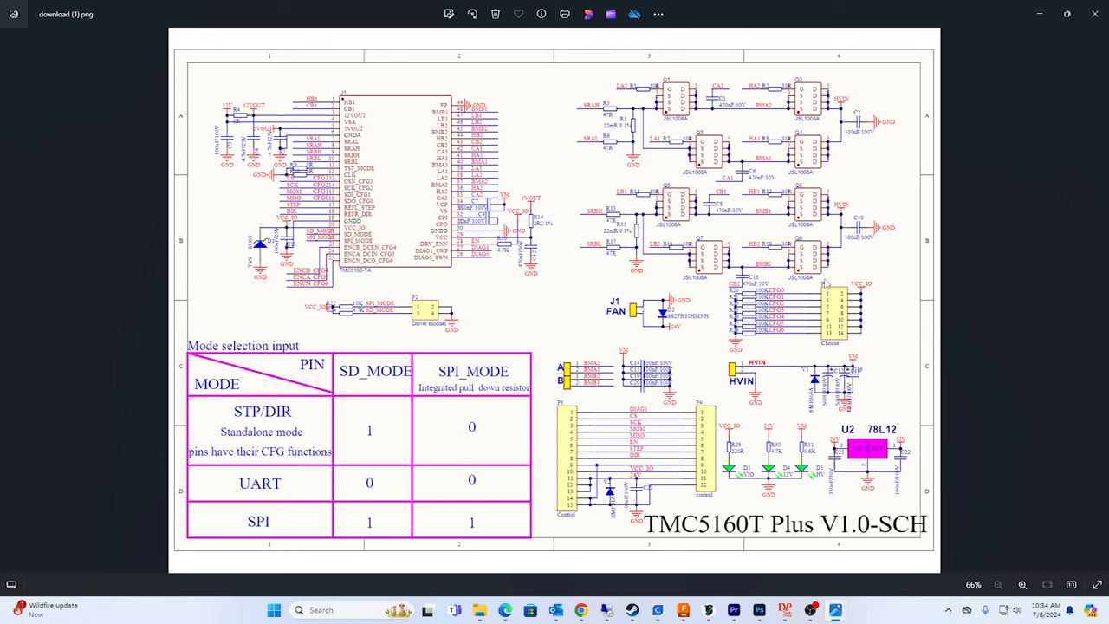
{"action": "mouse_move", "coordinate": [839, 281]}
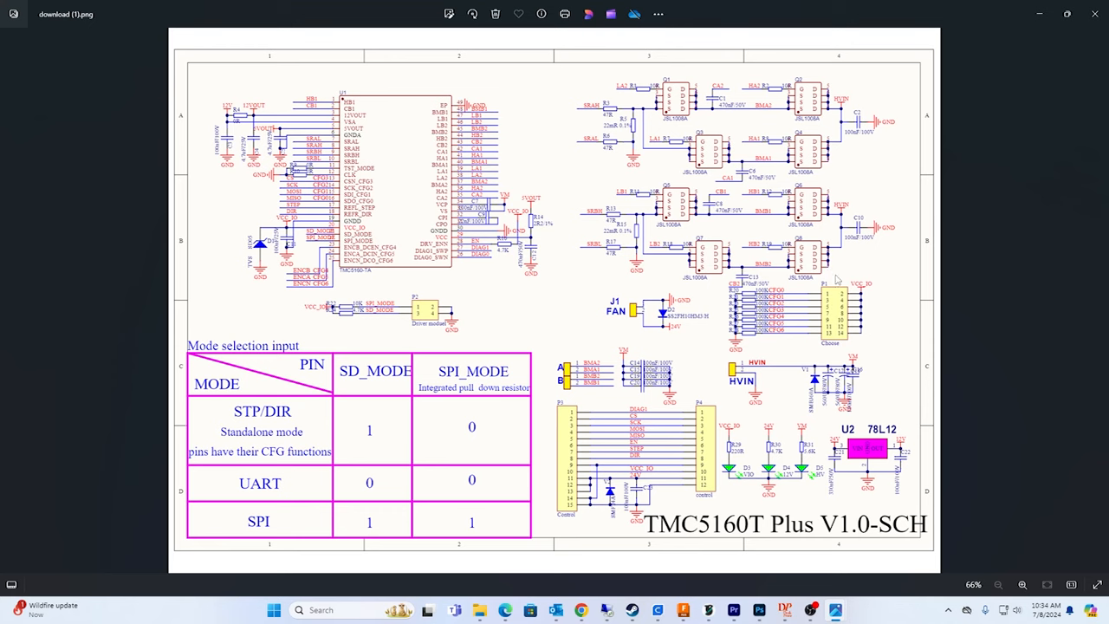
{"action": "mouse_move", "coordinate": [837, 281]}
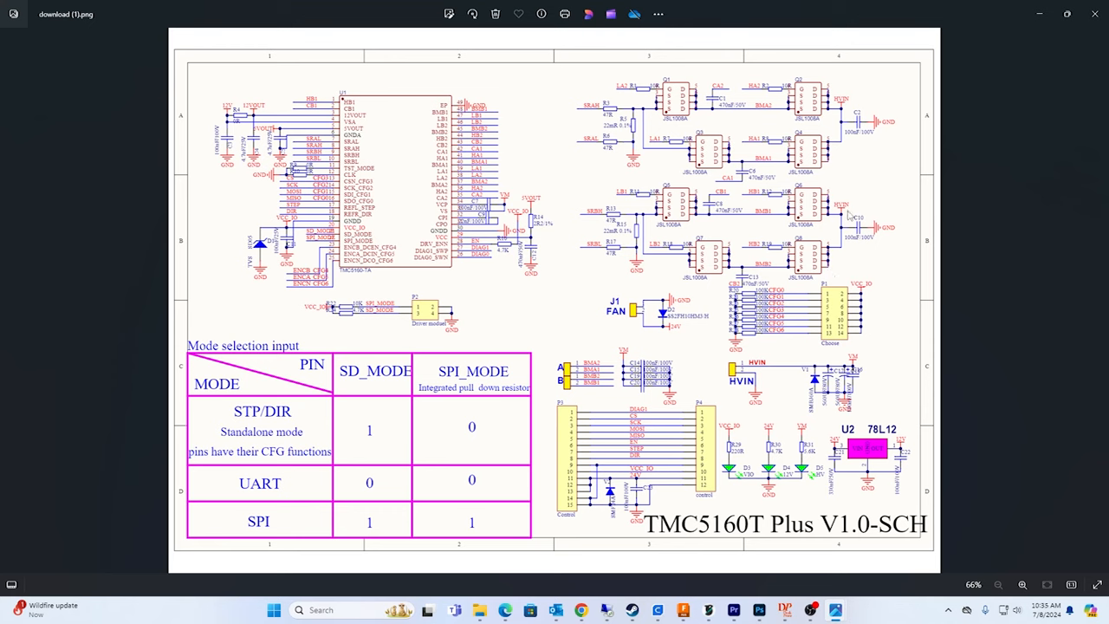
{"action": "mouse_move", "coordinate": [873, 368]}
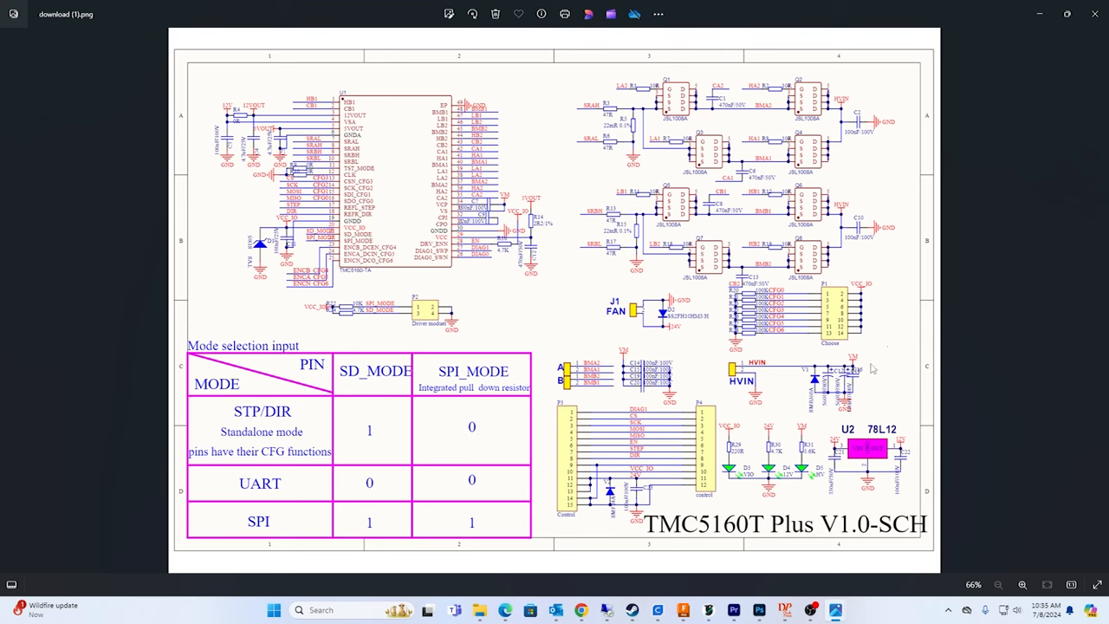
{"action": "mouse_move", "coordinate": [414, 176]}
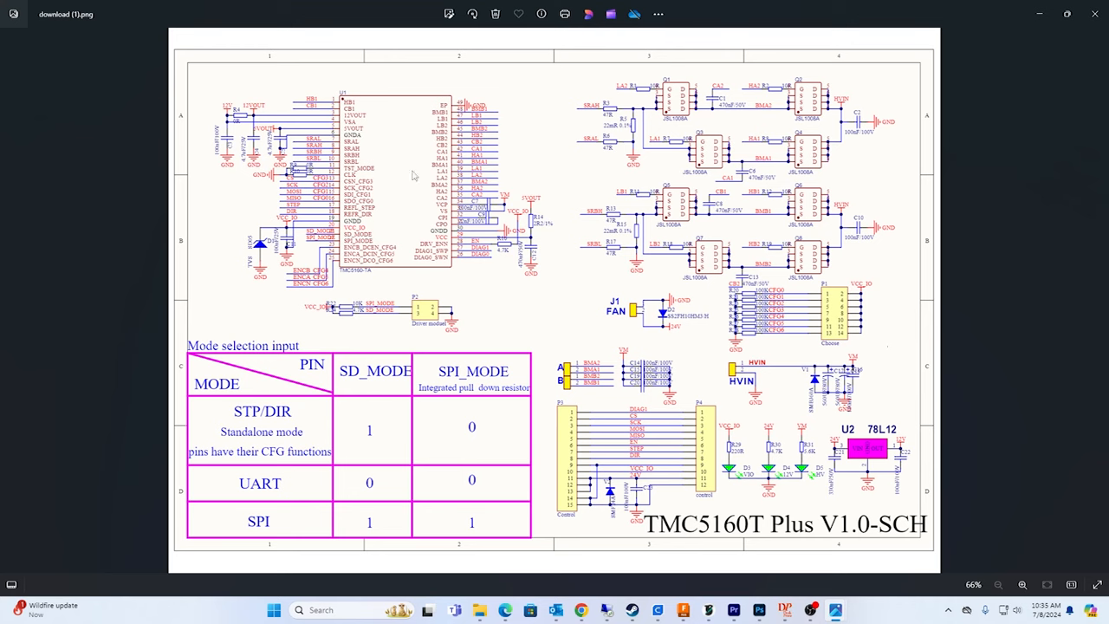
{"action": "mouse_move", "coordinate": [495, 152]}
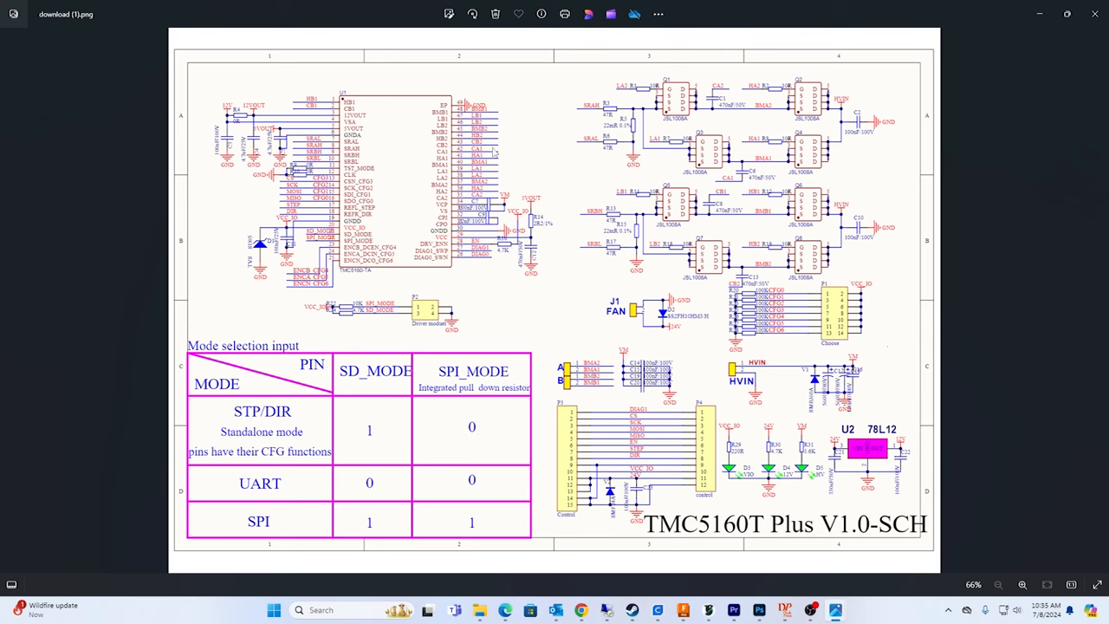
{"action": "mouse_move", "coordinate": [633, 286]}
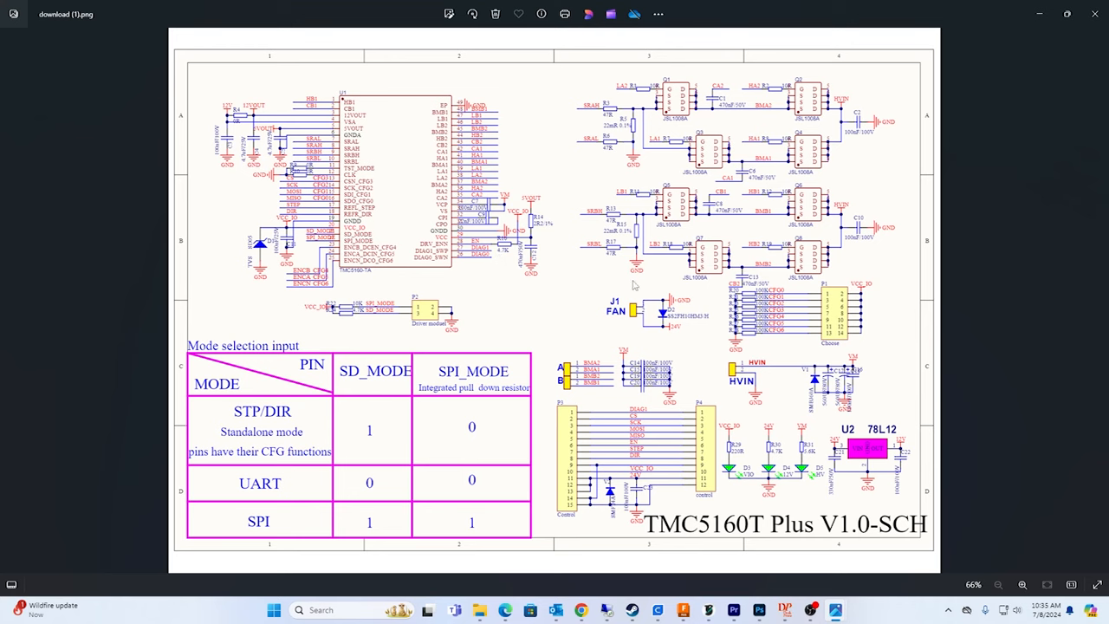
{"action": "mouse_move", "coordinate": [872, 353]}
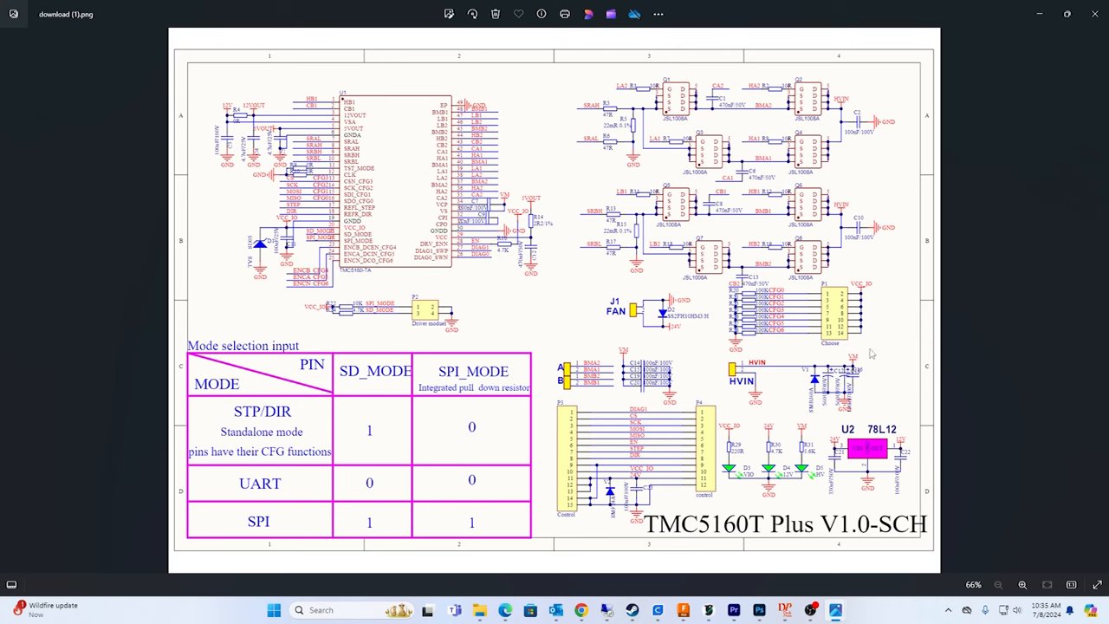
{"action": "mouse_move", "coordinate": [870, 355]}
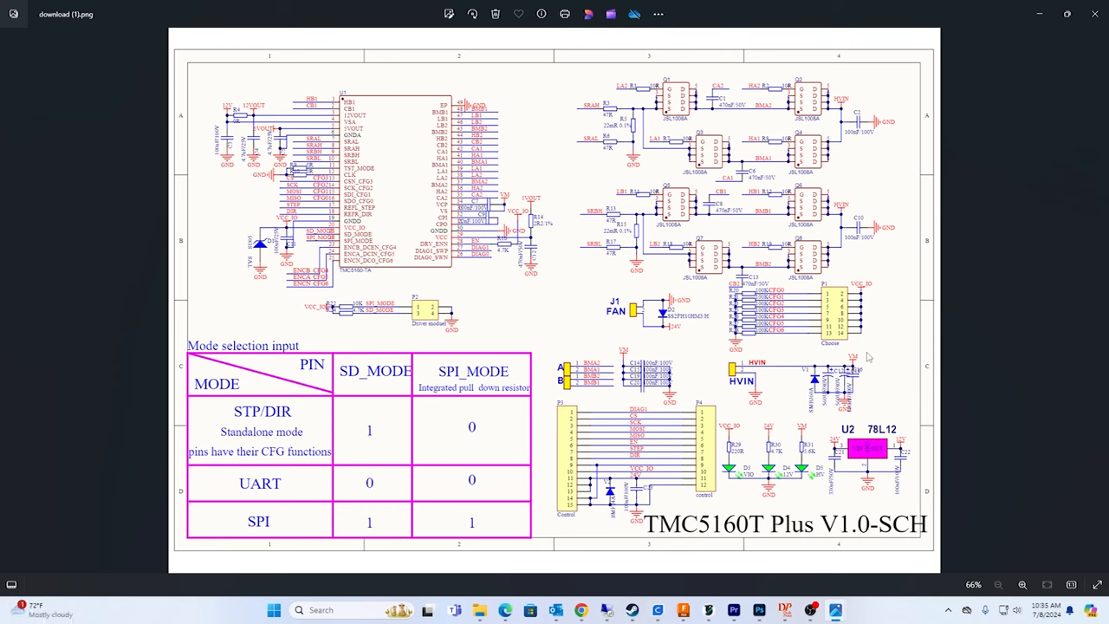
{"action": "mouse_move", "coordinate": [864, 350]}
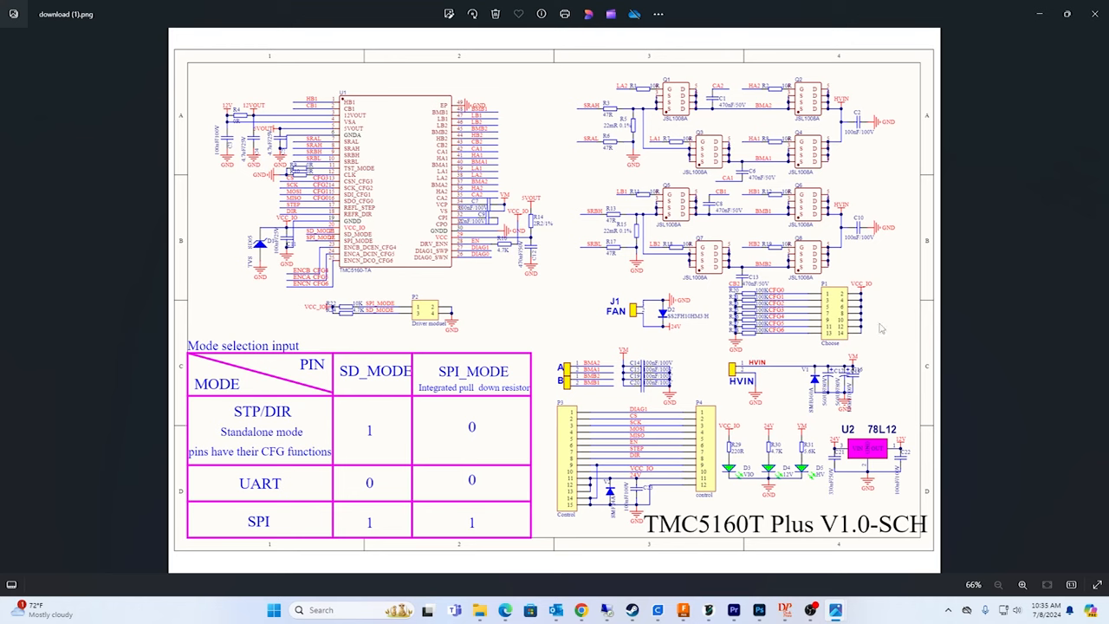
{"action": "mouse_move", "coordinate": [870, 302]}
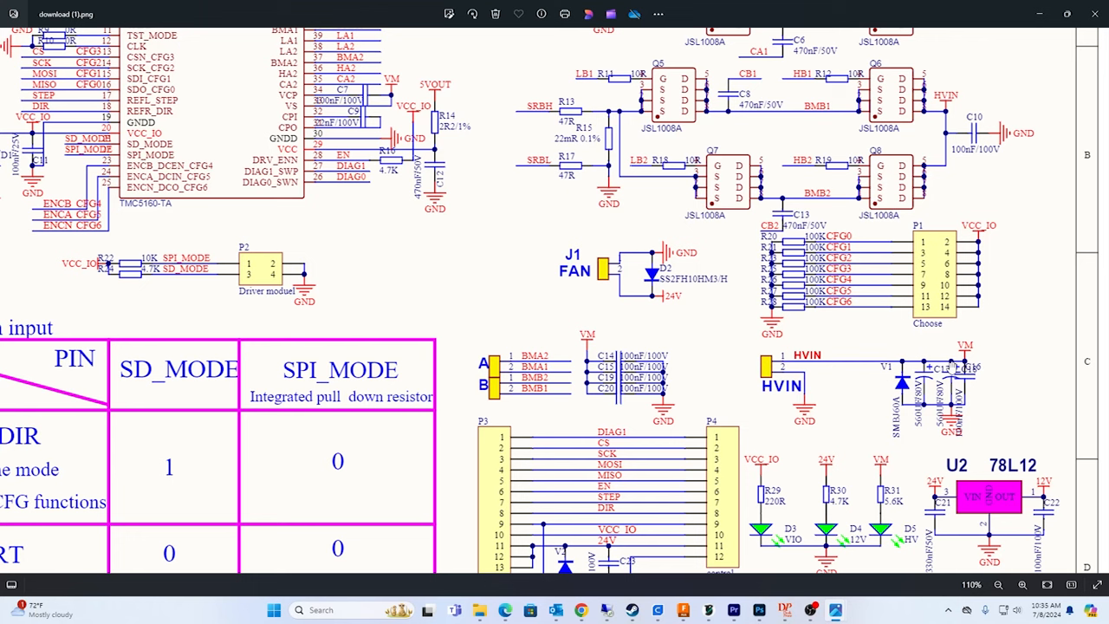
{"action": "mouse_move", "coordinate": [991, 377]}
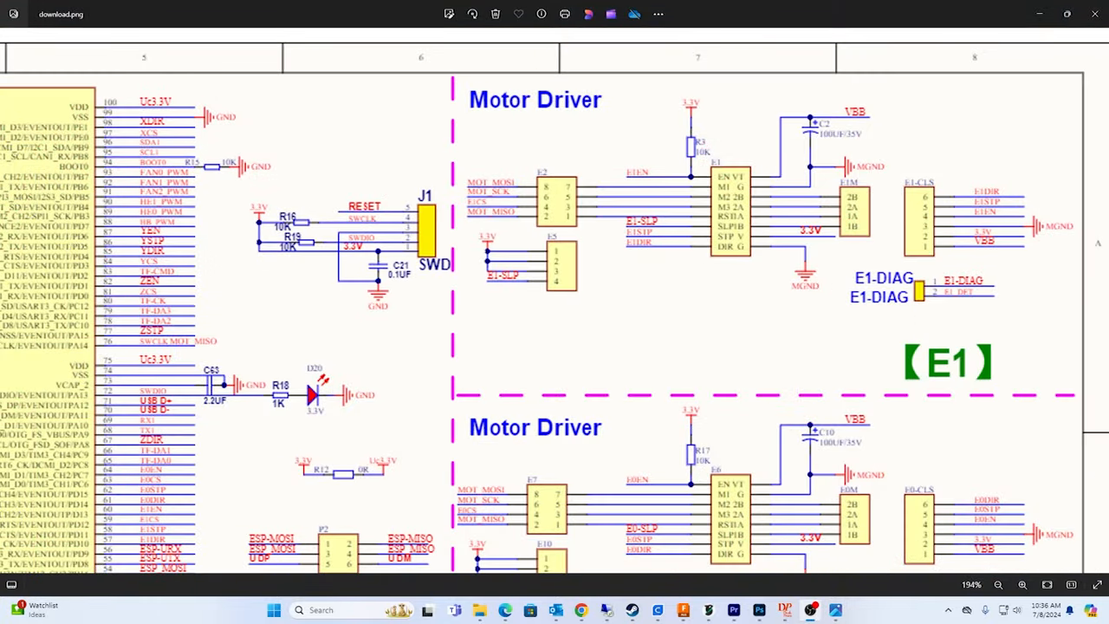
{"action": "mouse_move", "coordinate": [667, 267]}
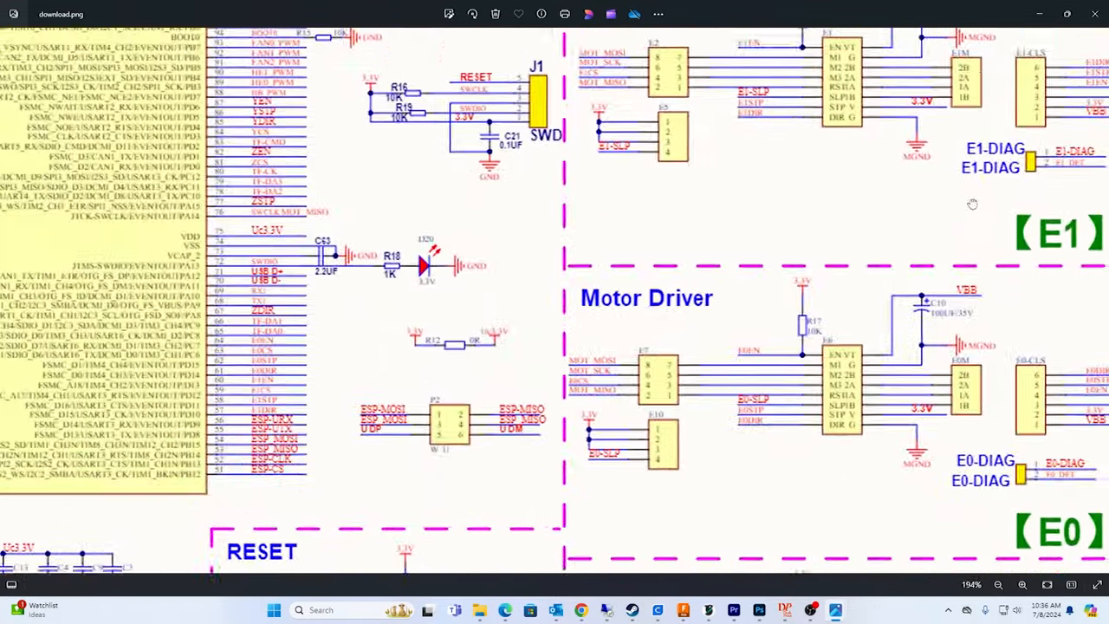
{"action": "scroll", "scroll_direction": "down", "scroll_amount": 3}
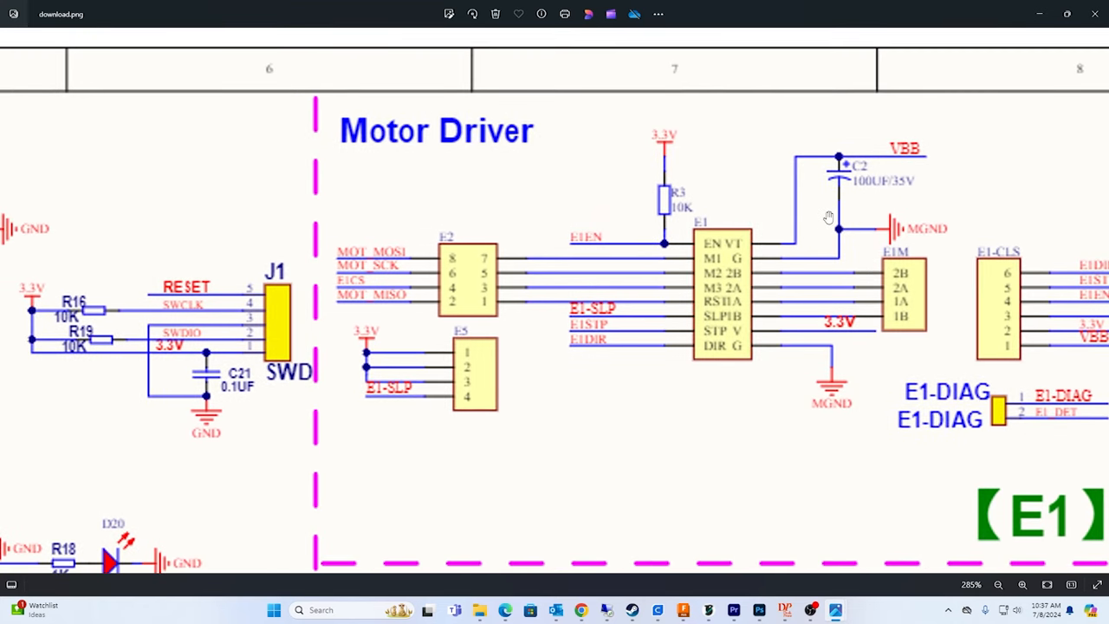
{"action": "mouse_move", "coordinate": [881, 192]}
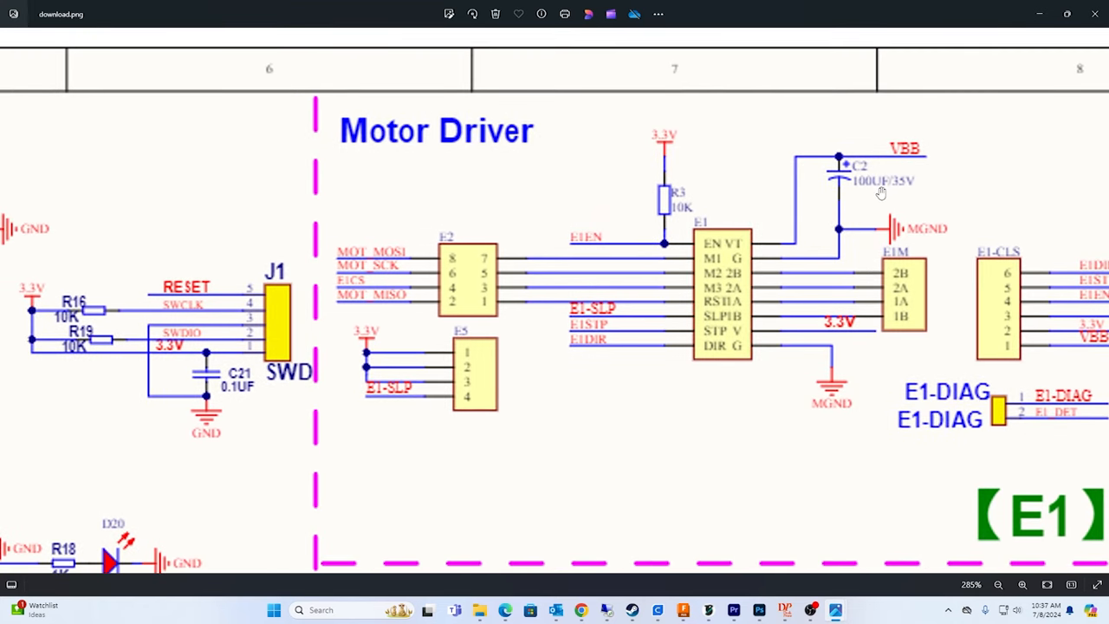
{"action": "scroll", "scroll_direction": "down", "scroll_amount": 3}
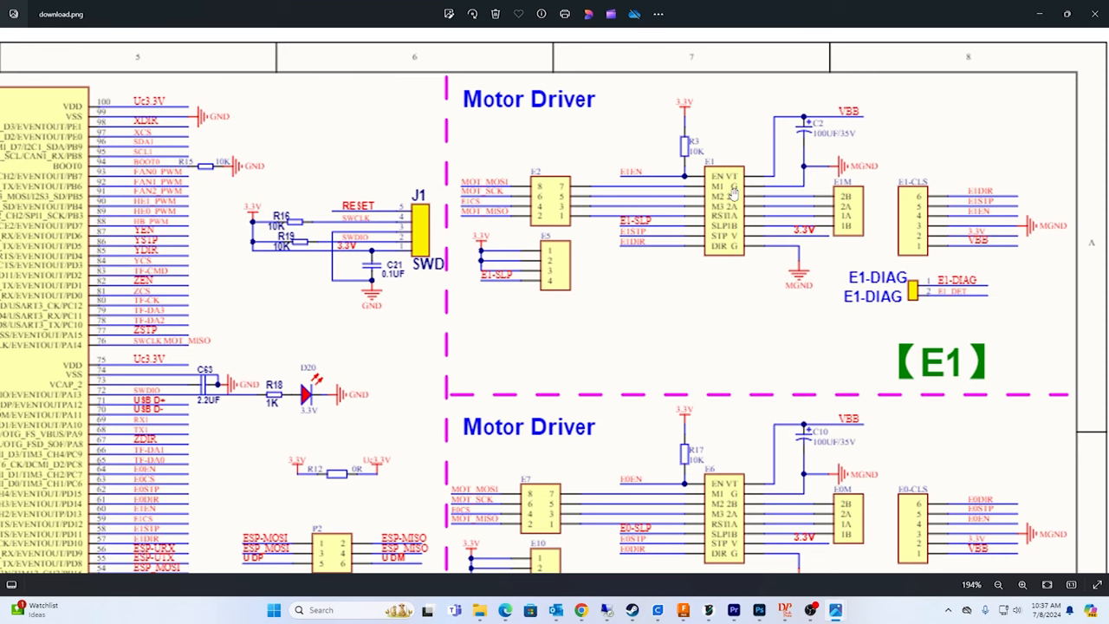
{"action": "mouse_move", "coordinate": [738, 189]}
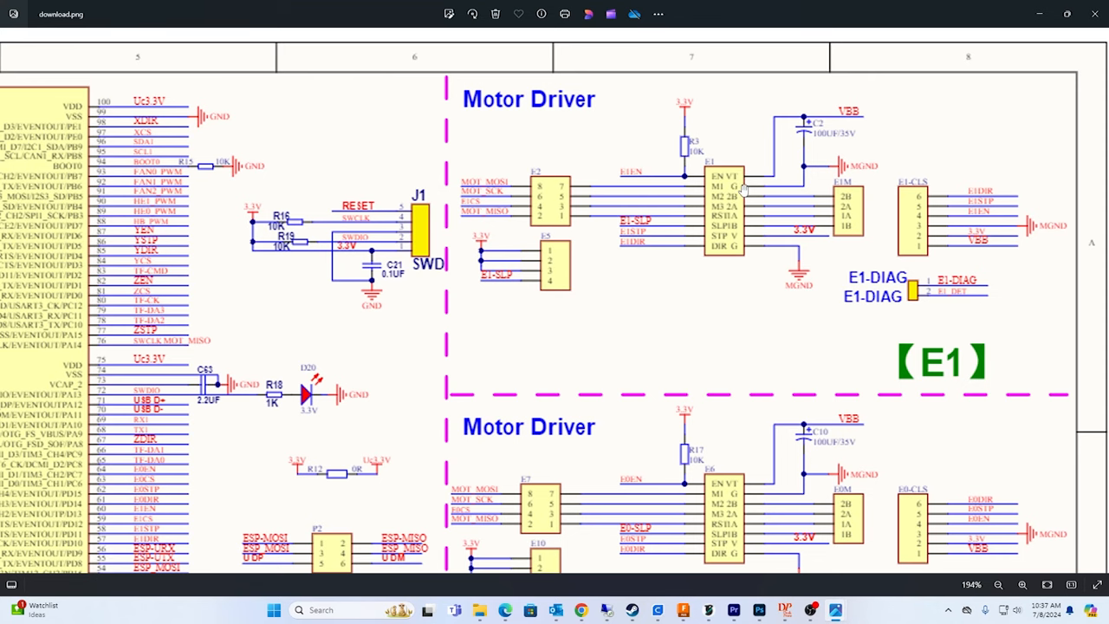
{"action": "mouse_move", "coordinate": [742, 189]}
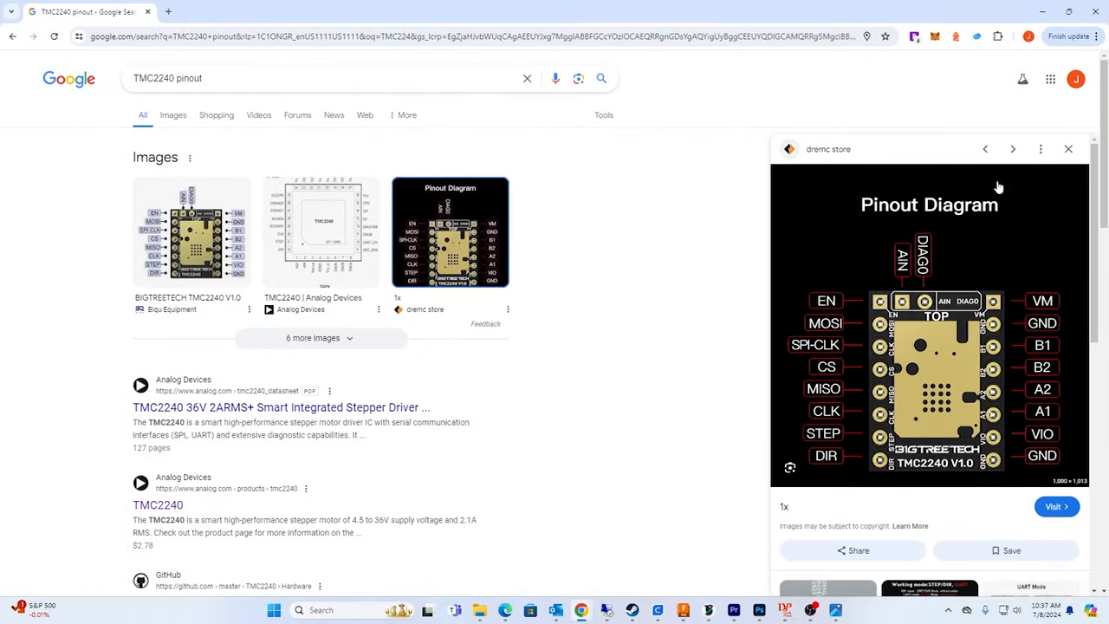
{"action": "mouse_move", "coordinate": [1002, 279]}
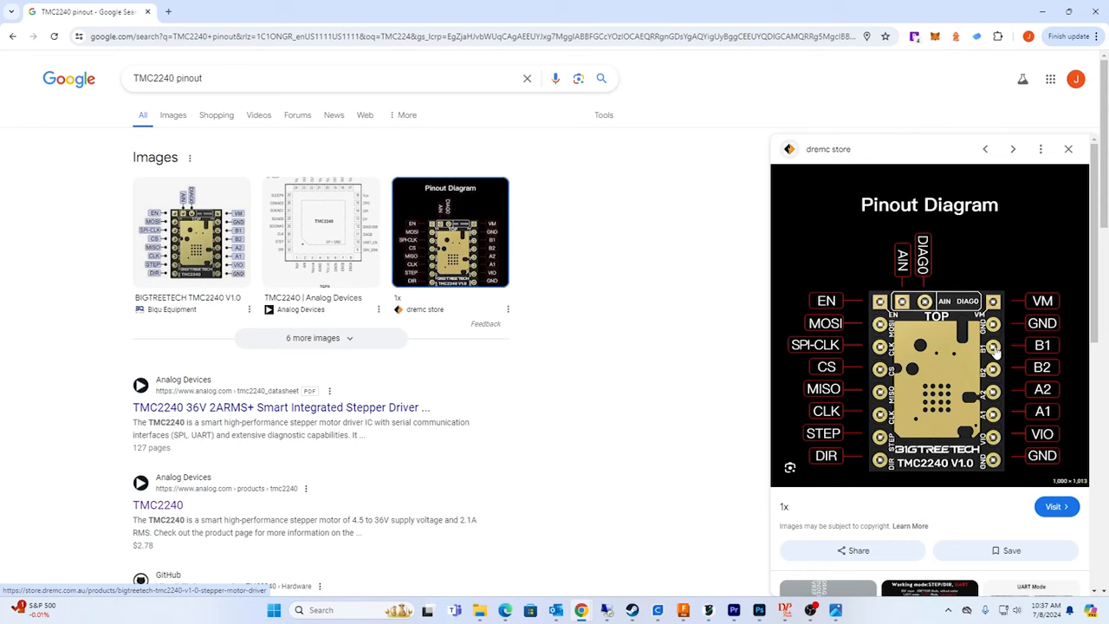
{"action": "mouse_move", "coordinate": [1051, 366]}
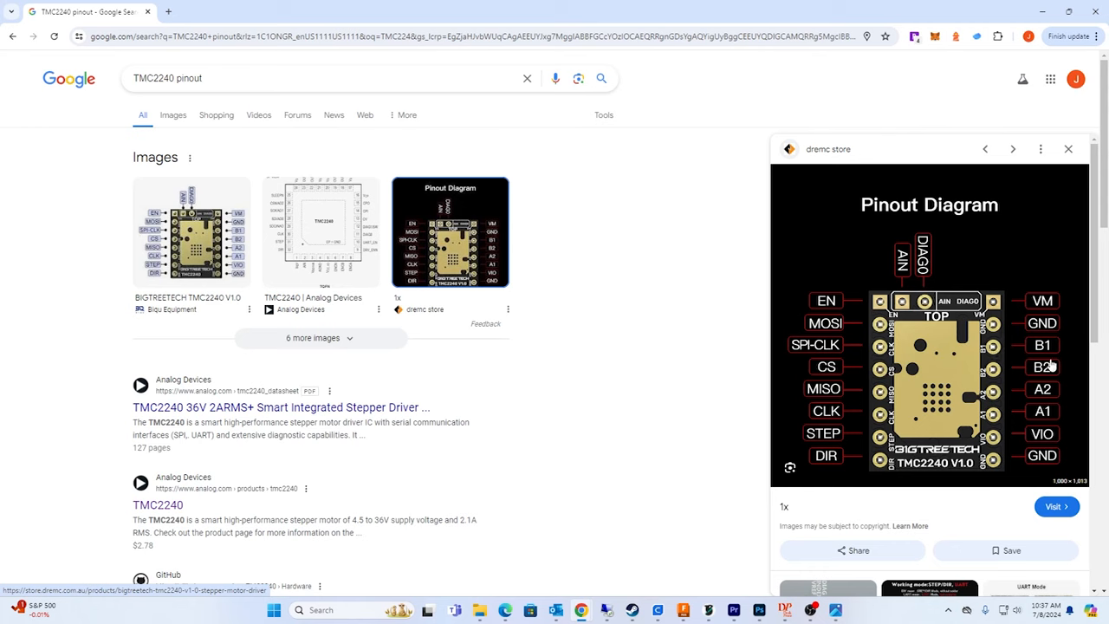
{"action": "mouse_move", "coordinate": [1043, 364]}
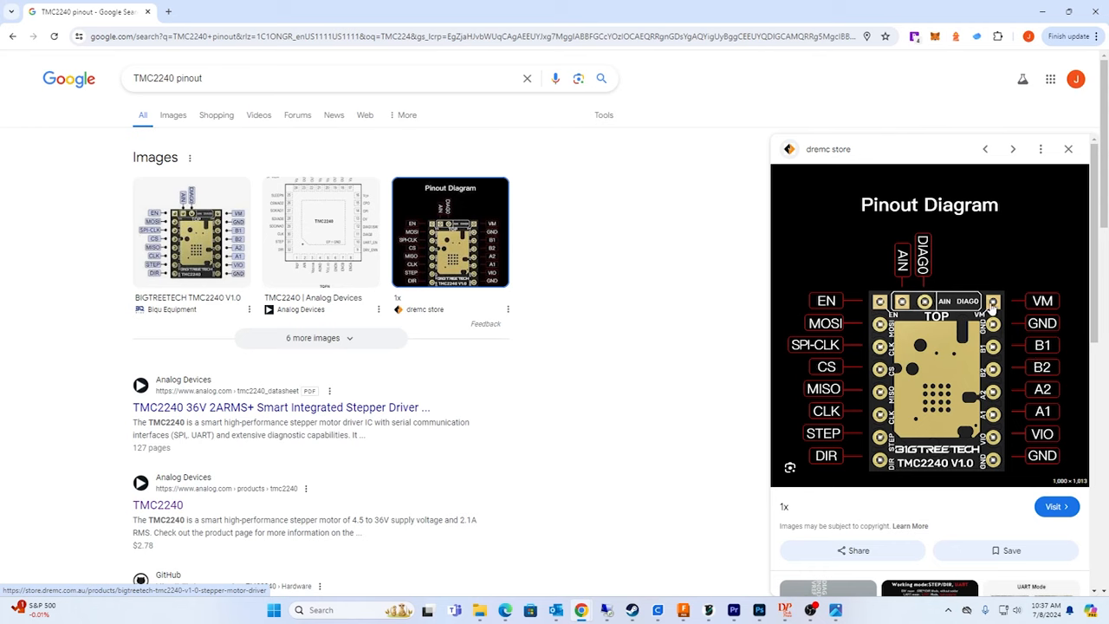
{"action": "mouse_move", "coordinate": [997, 326]}
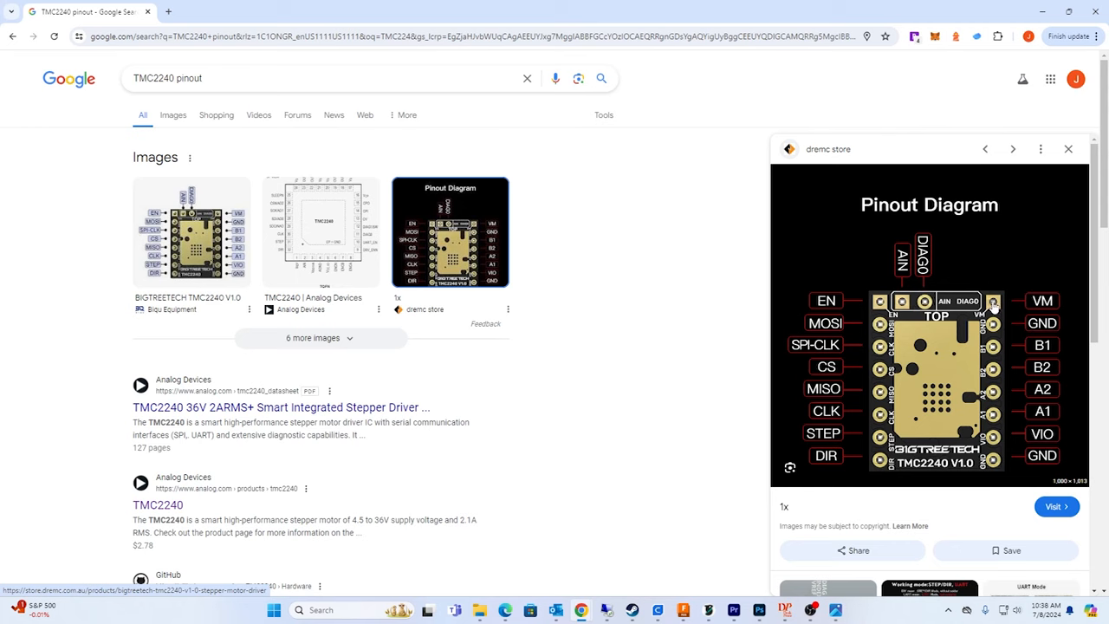
{"action": "mouse_move", "coordinate": [995, 311]}
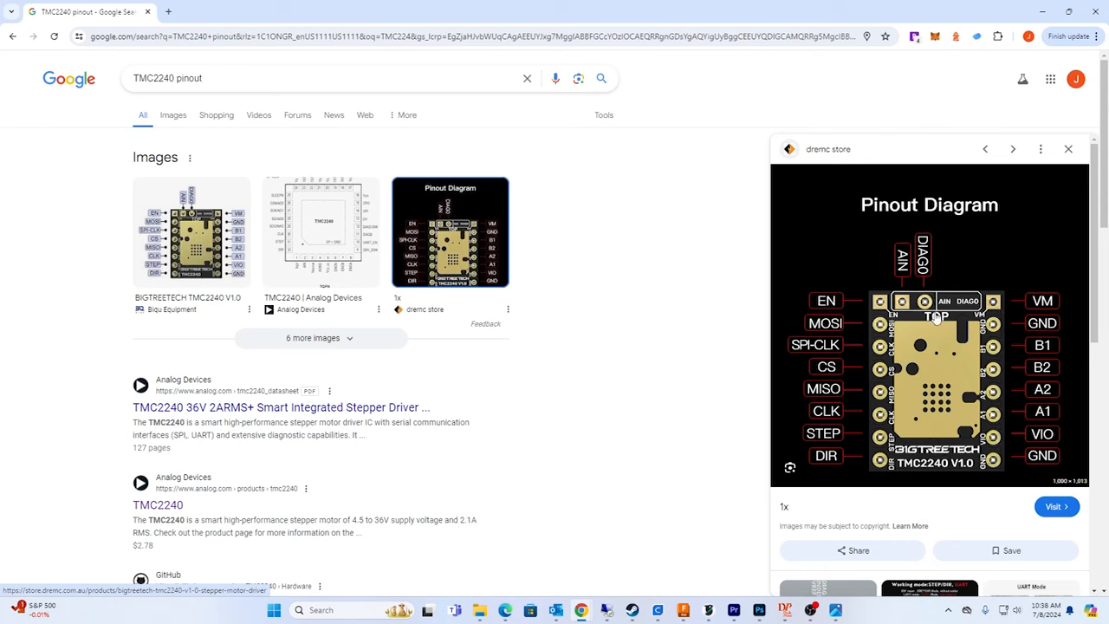
{"action": "mouse_move", "coordinate": [933, 318]}
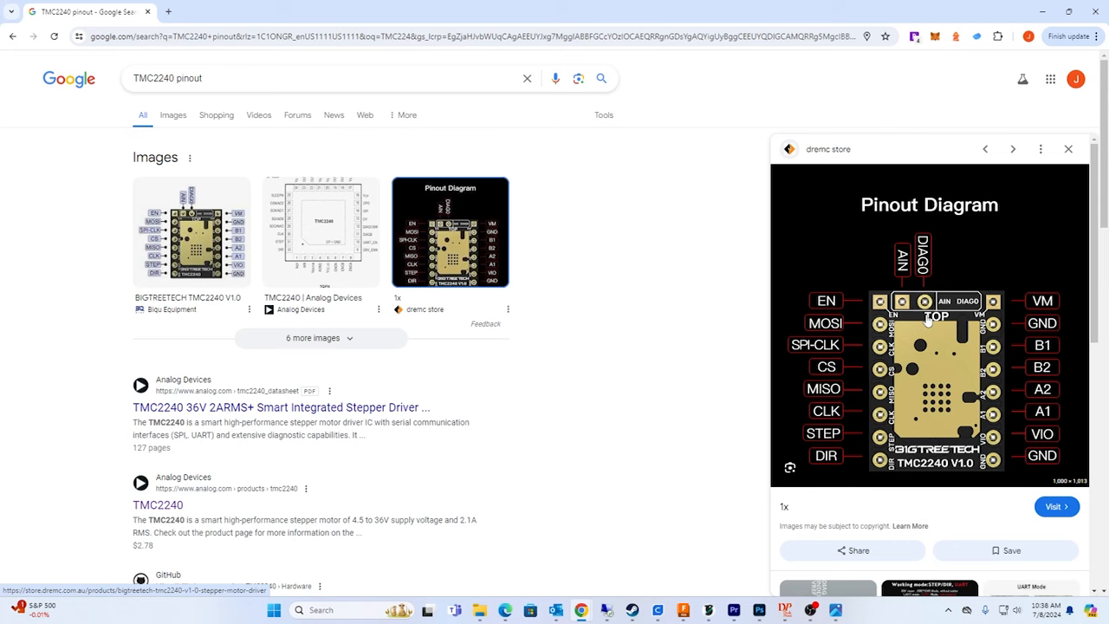
{"action": "mouse_move", "coordinate": [908, 325]}
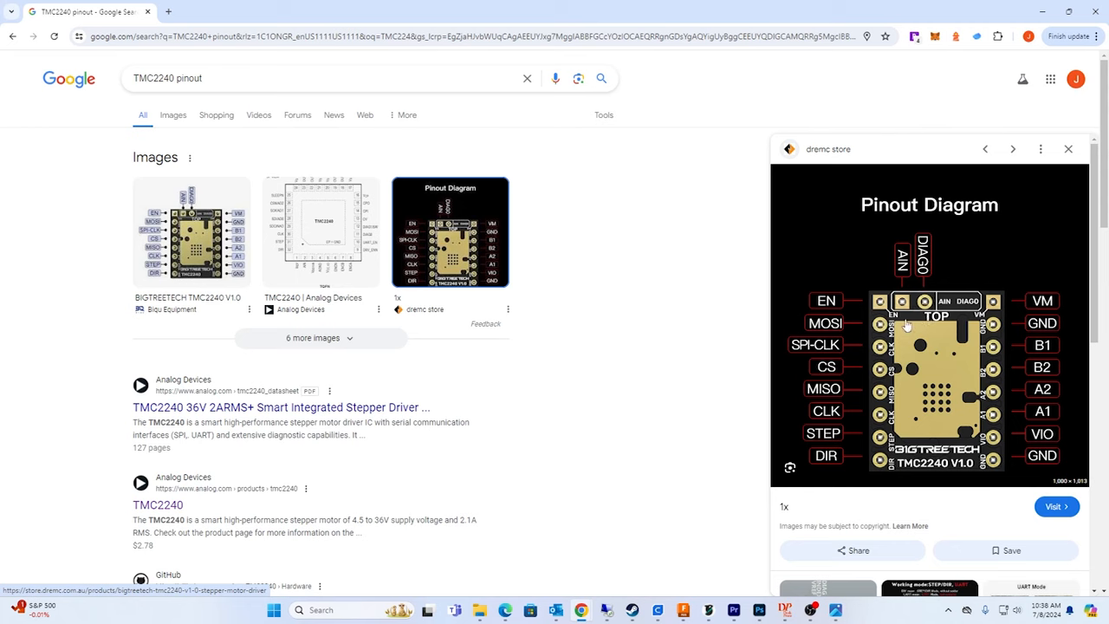
{"action": "mouse_move", "coordinate": [748, 325]}
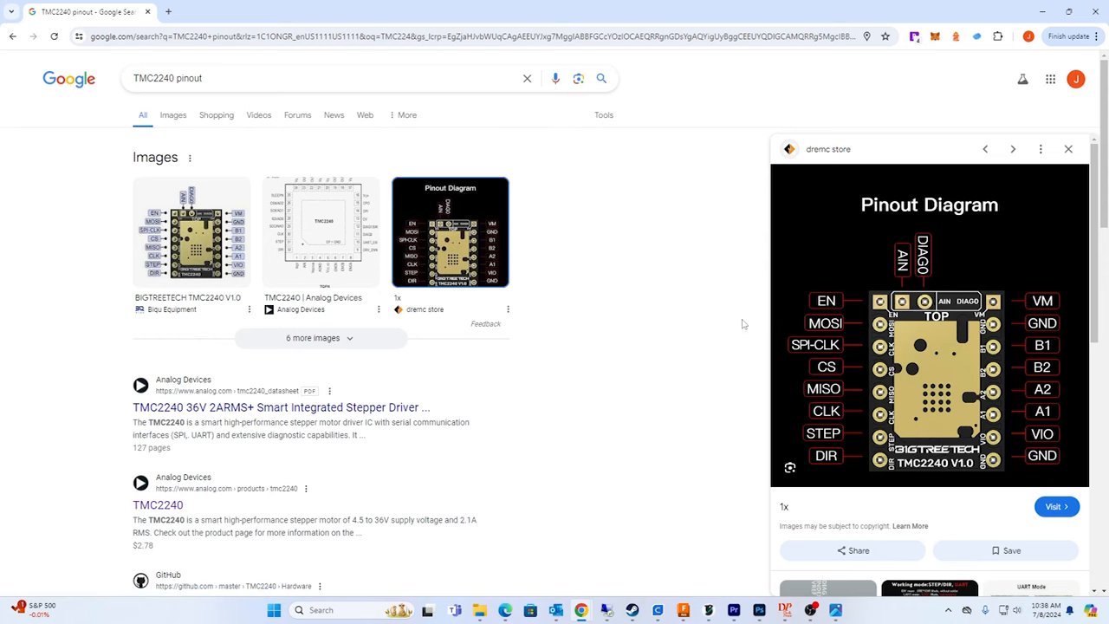
Step: Scroll the TMC2240 pinout image results to the BIGTREETECH pinout diagram
{"action": "scroll", "scroll_direction": "down", "scroll_amount": 3}
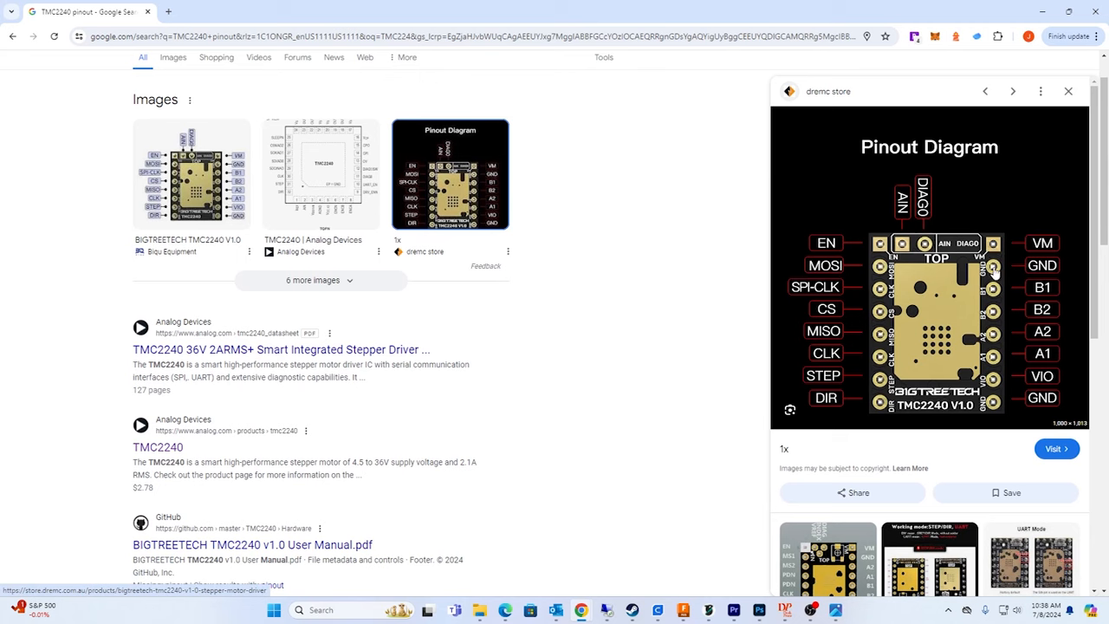
{"action": "mouse_move", "coordinate": [997, 246]}
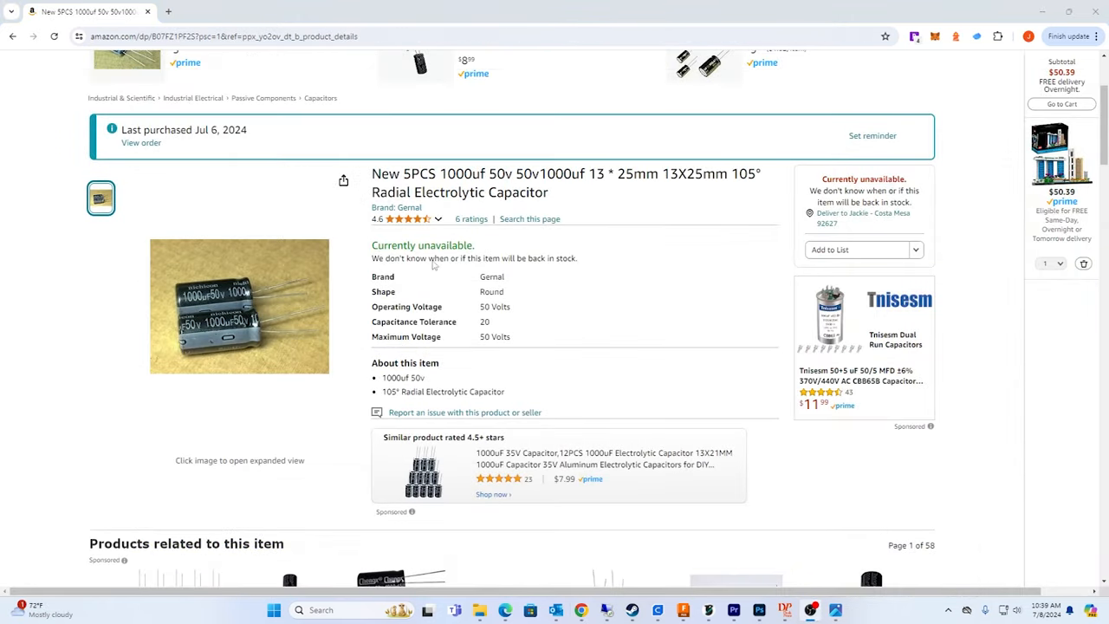
{"action": "mouse_move", "coordinate": [318, 305]}
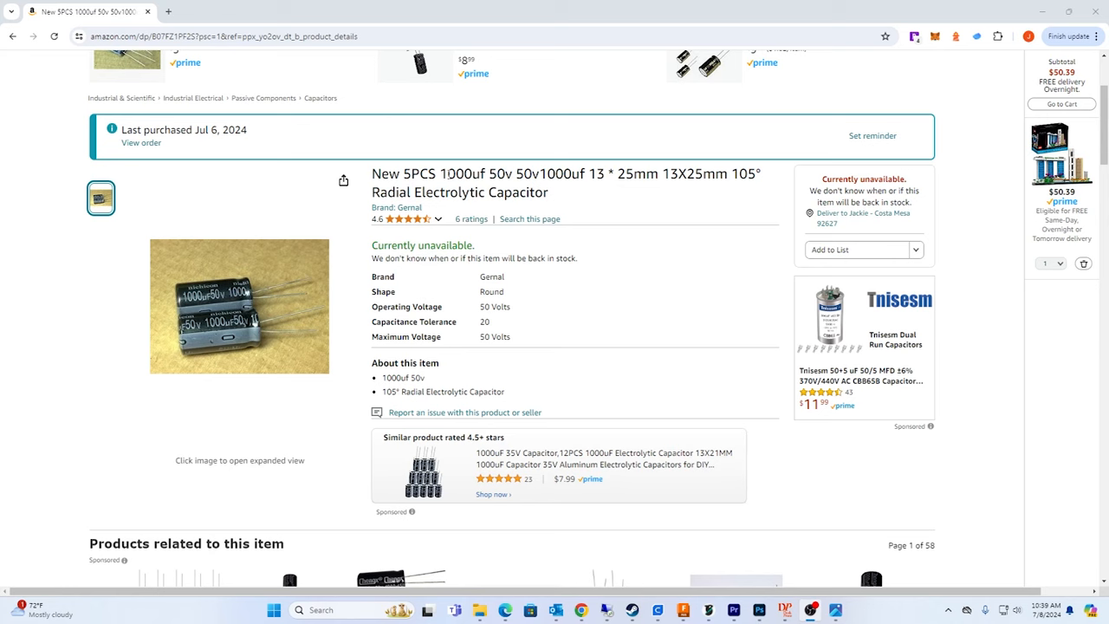
{"action": "mouse_move", "coordinate": [669, 203]}
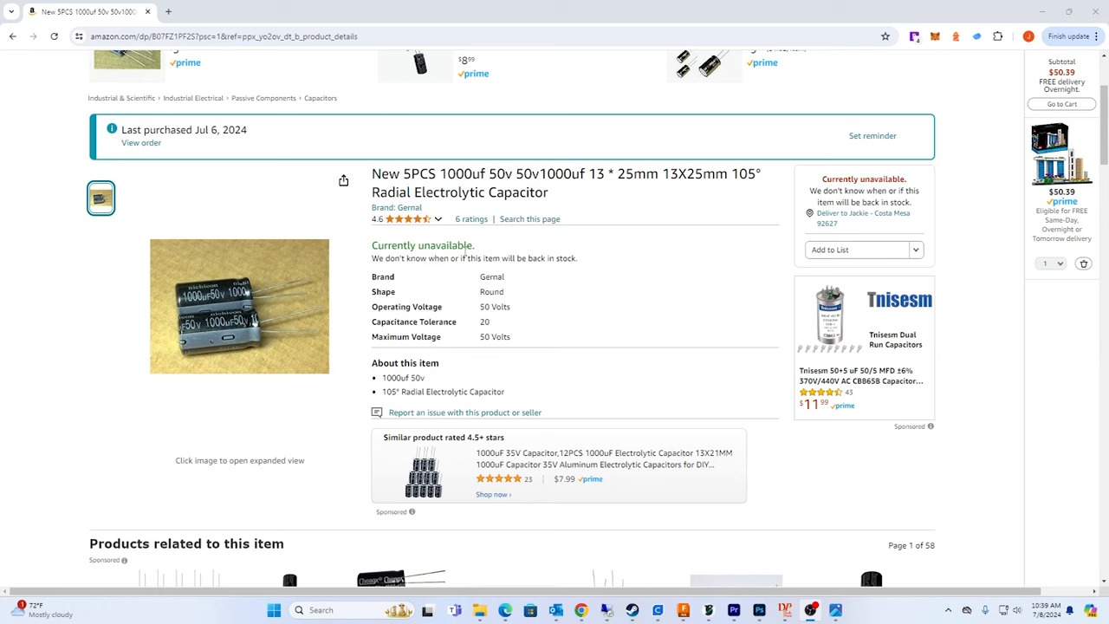
{"action": "mouse_move", "coordinate": [477, 253]}
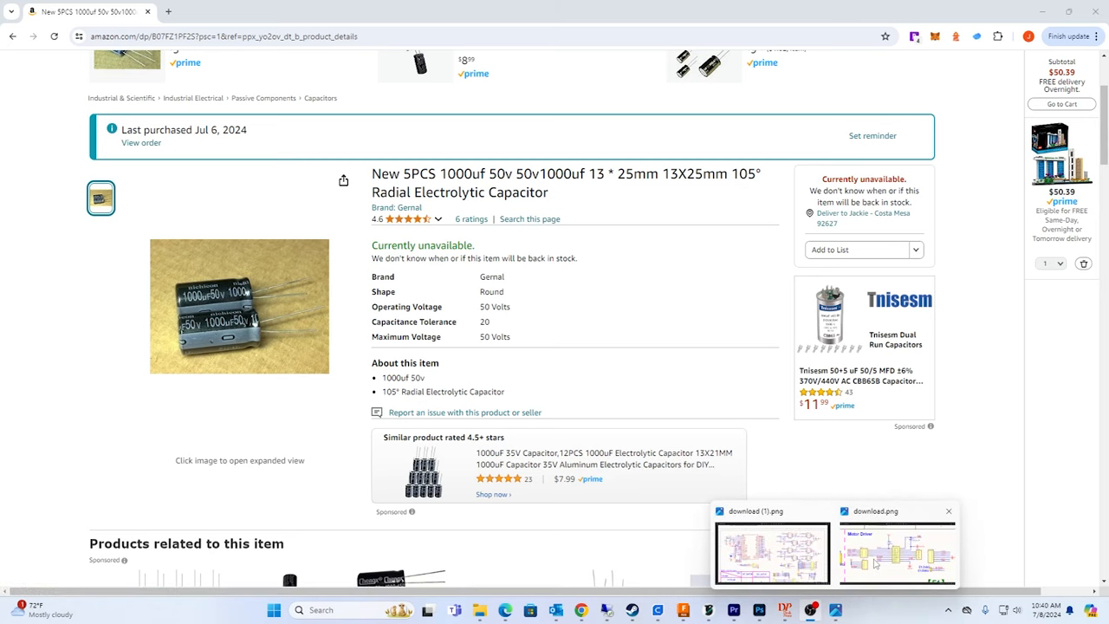
Step: Bring up the Amazon listing for the 5-pack of 1000uF 50V radial electrolytic capacitors
{"action": "left_click", "coordinate": [898, 553]}
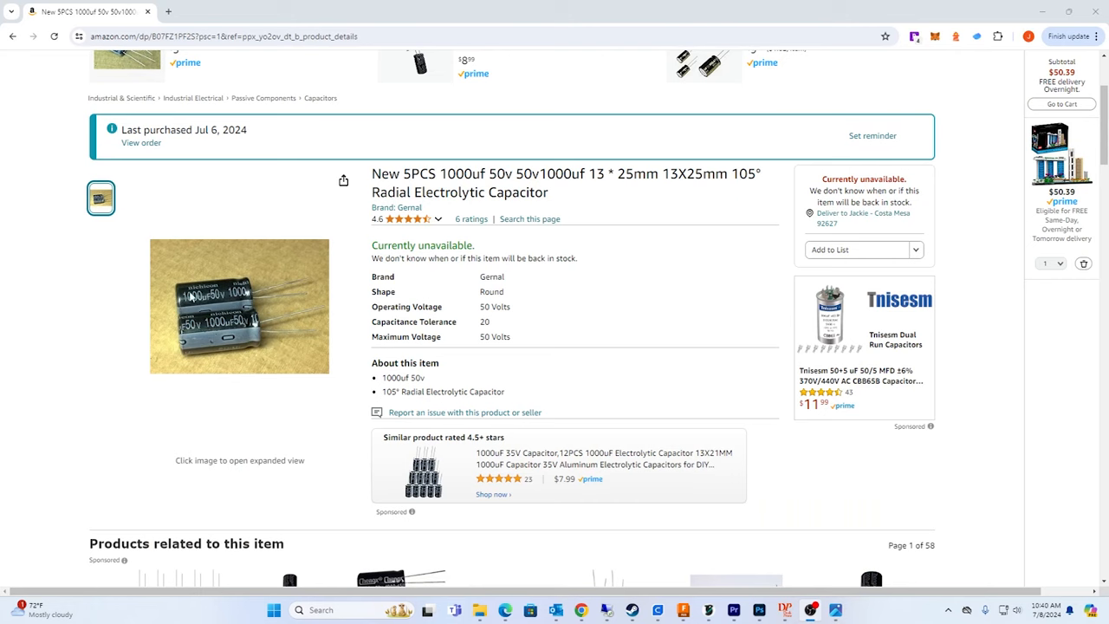
{"action": "mouse_move", "coordinate": [192, 296]}
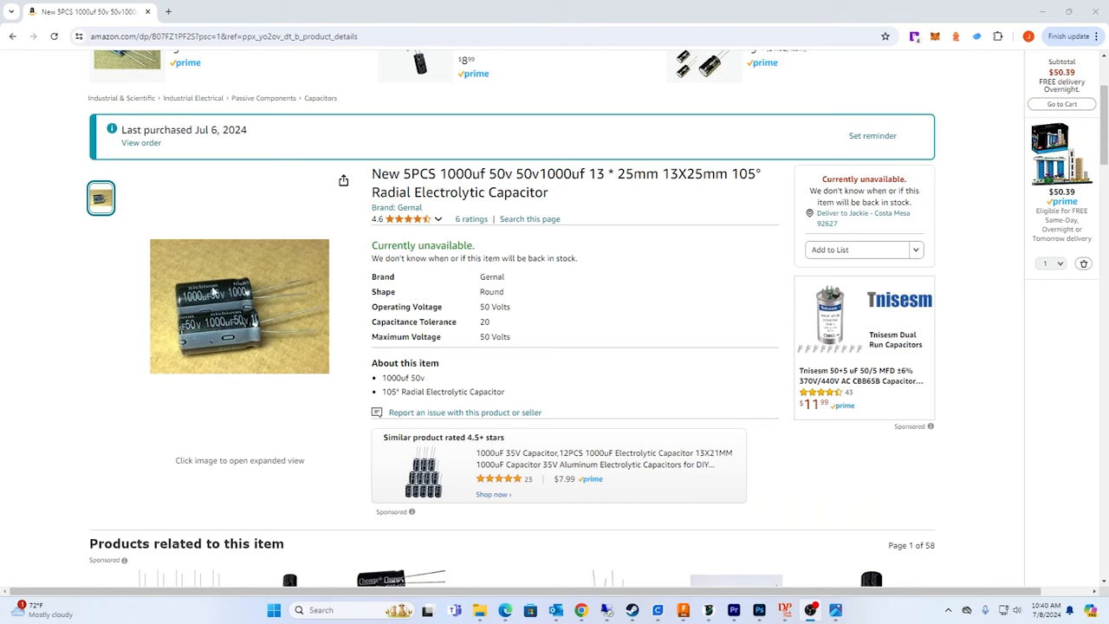
{"action": "mouse_move", "coordinate": [219, 292]}
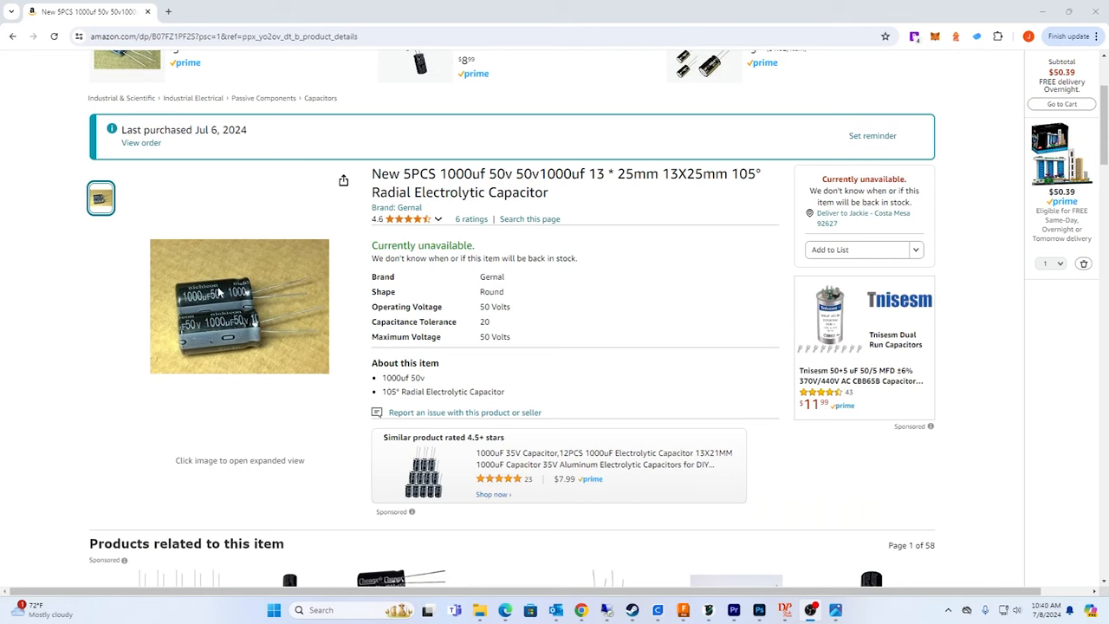
{"action": "mouse_move", "coordinate": [459, 360]}
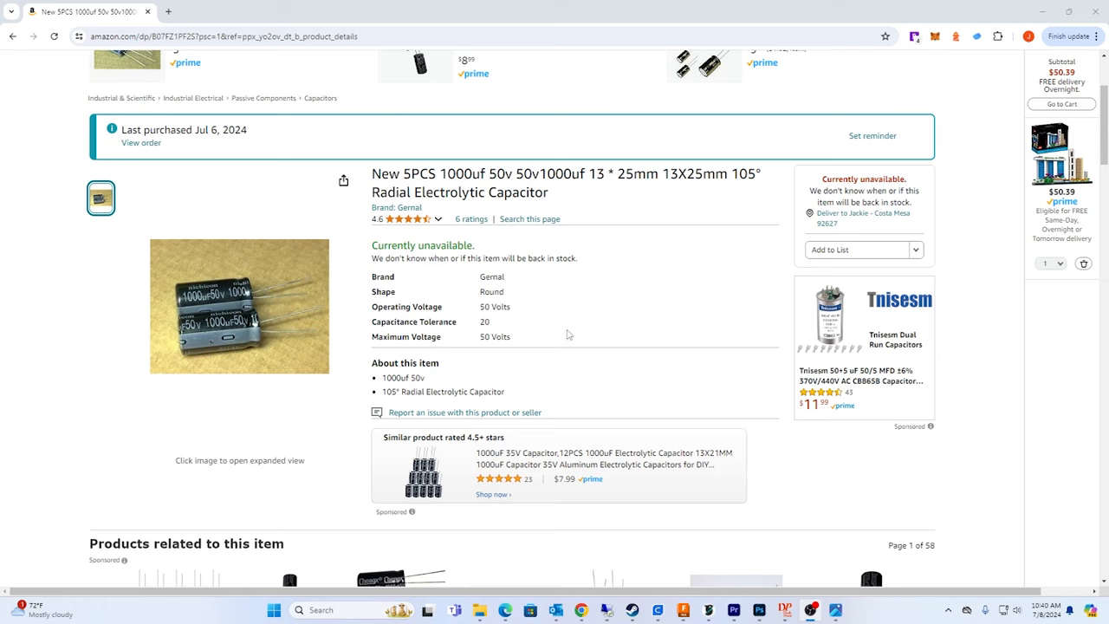
{"action": "mouse_move", "coordinate": [571, 332]}
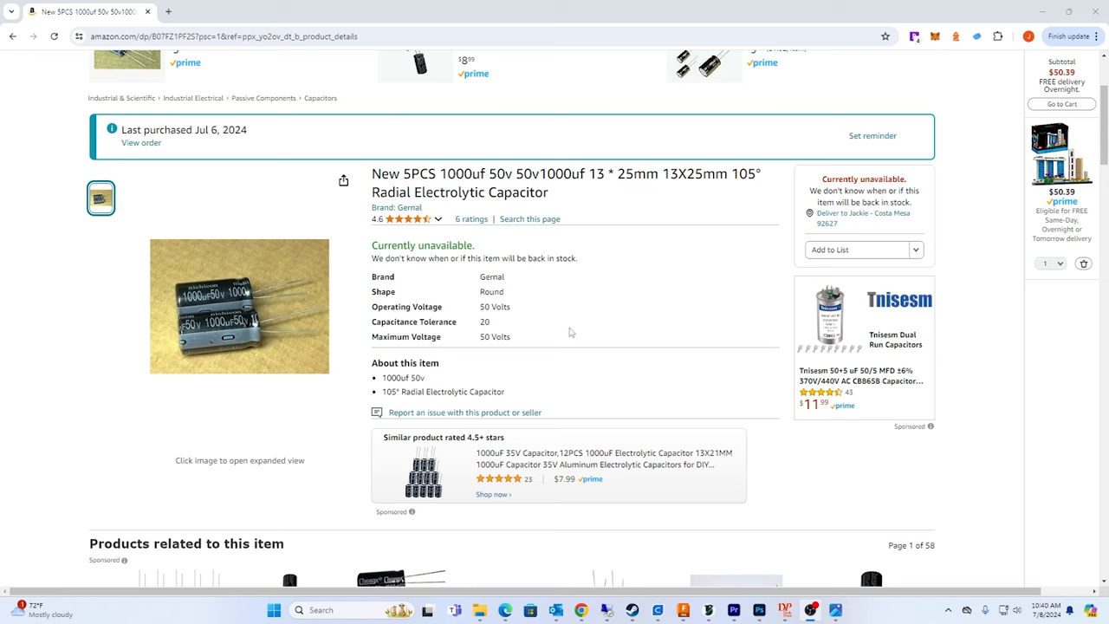
{"action": "mouse_move", "coordinate": [571, 331]}
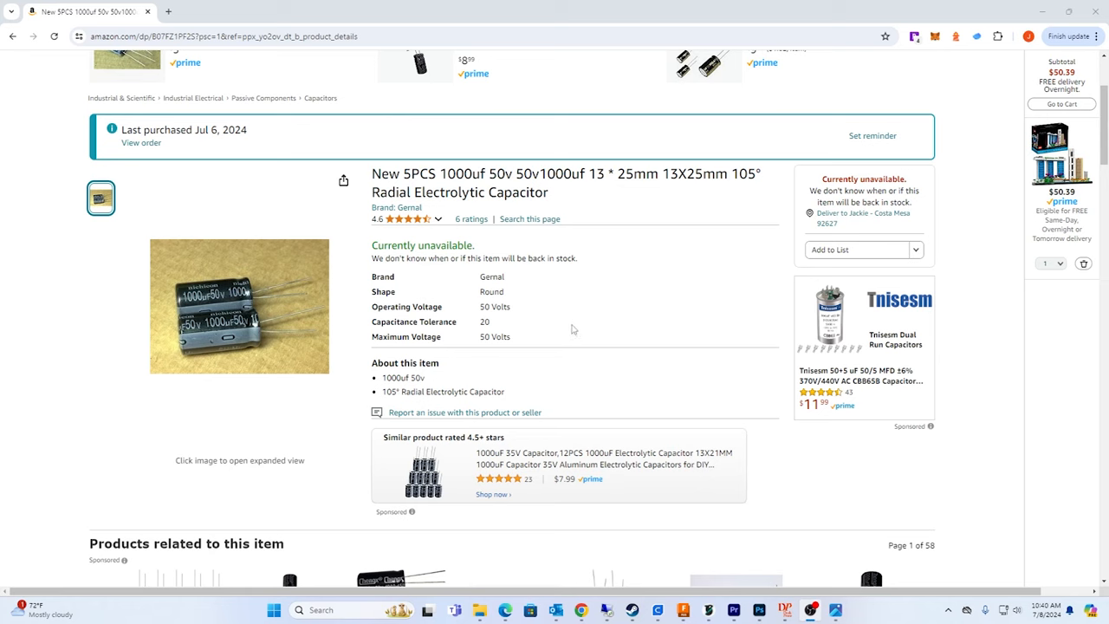